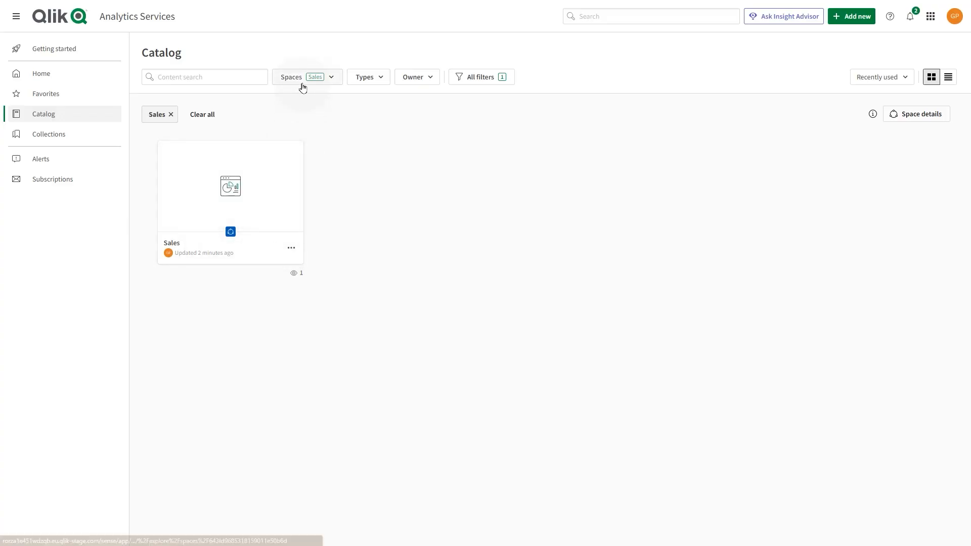
- Browse the Sales app's sheets, then filter the catalog to the empty Sales managed space
click(230, 186)
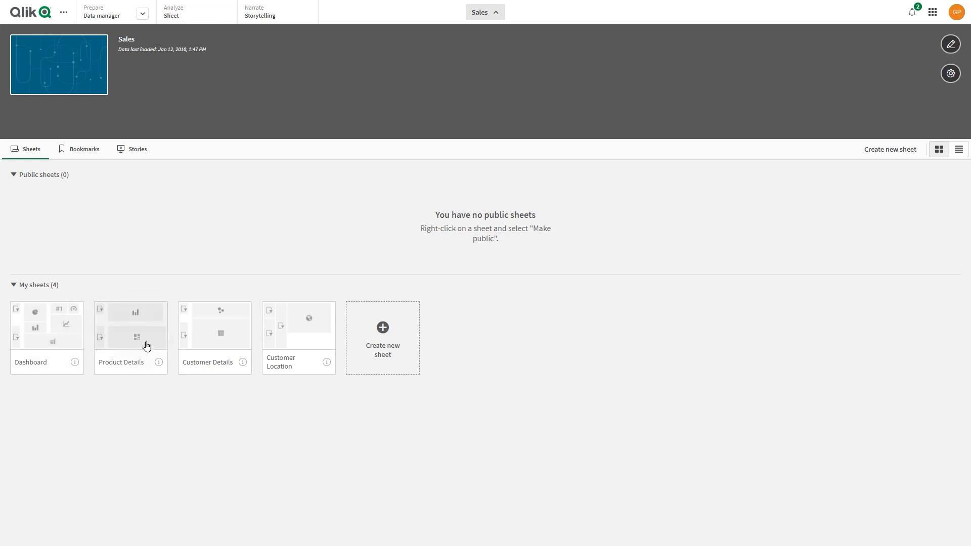
mouse_move(179, 190)
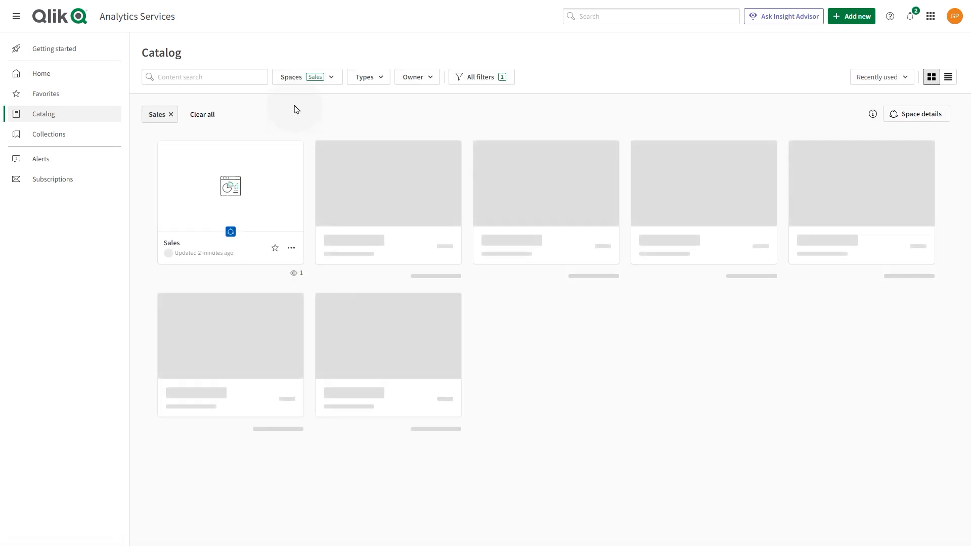
click(307, 77)
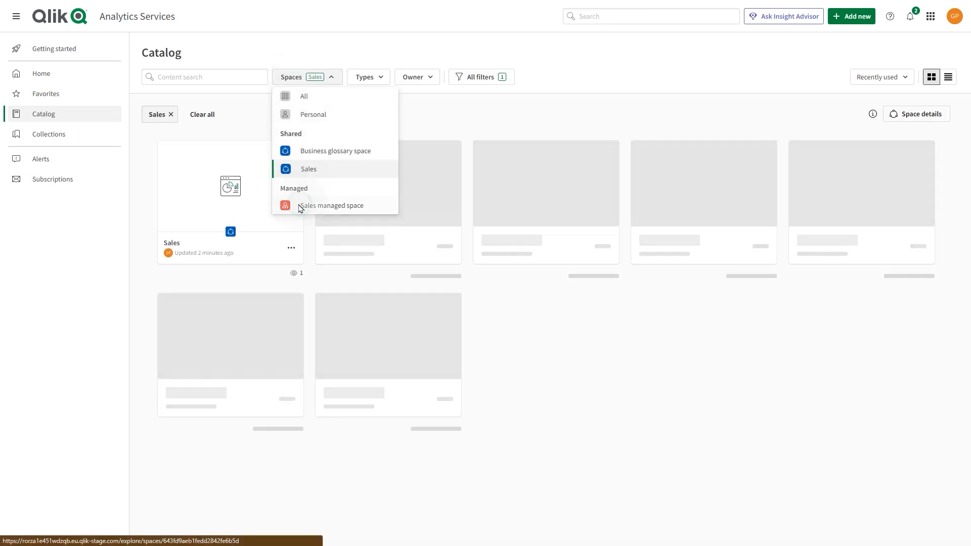
click(331, 206)
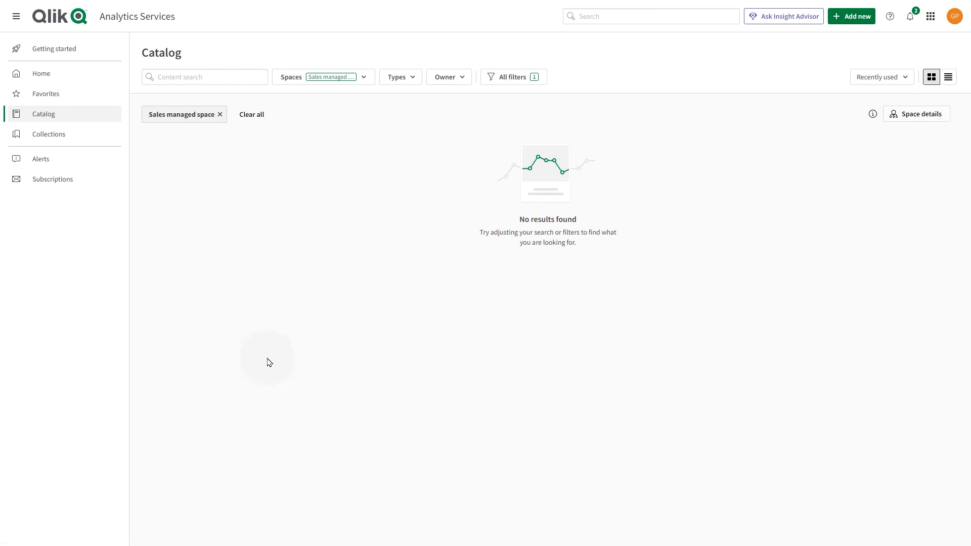
mouse_move(420, 322)
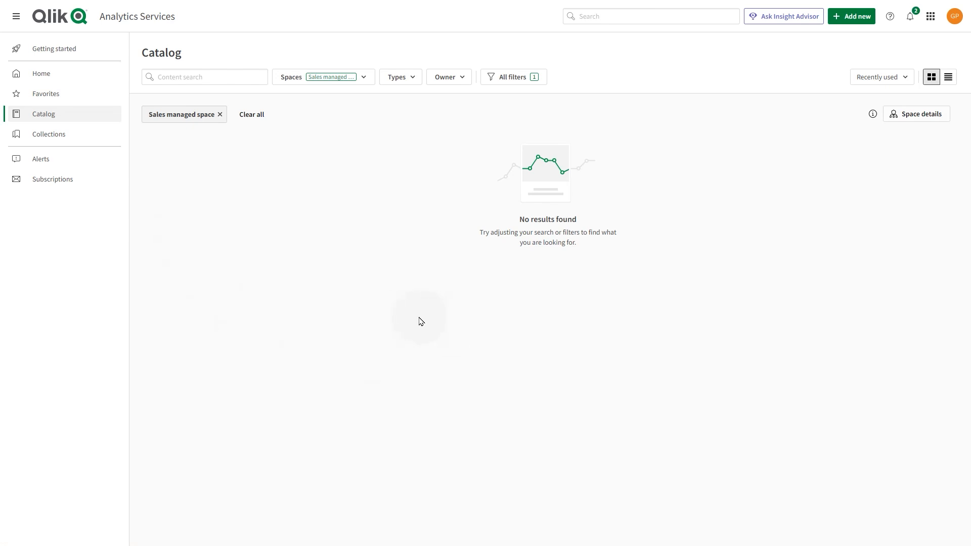
mouse_move(857, 16)
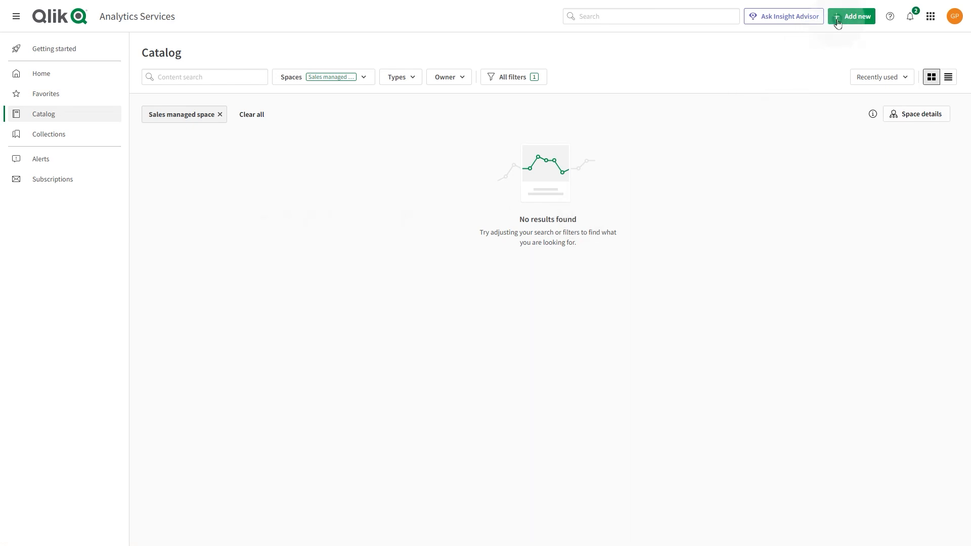
- Create and save a blank automation named 'App publishing workflow'
click(856, 16)
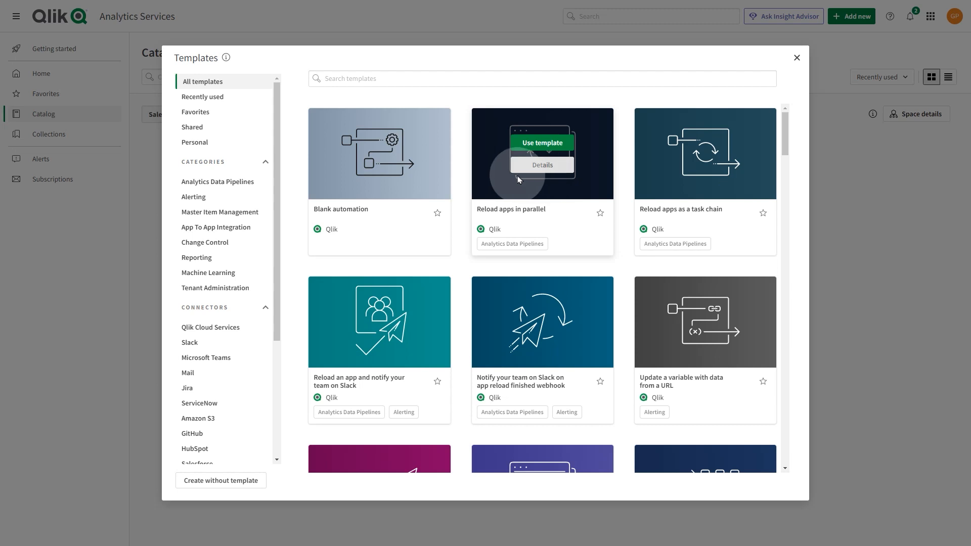
click(542, 142)
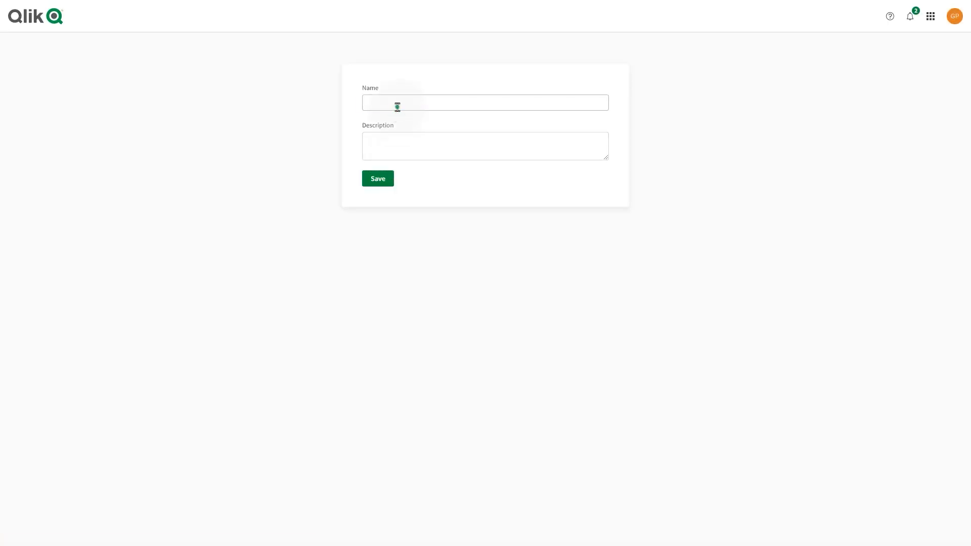
text(App publishing)
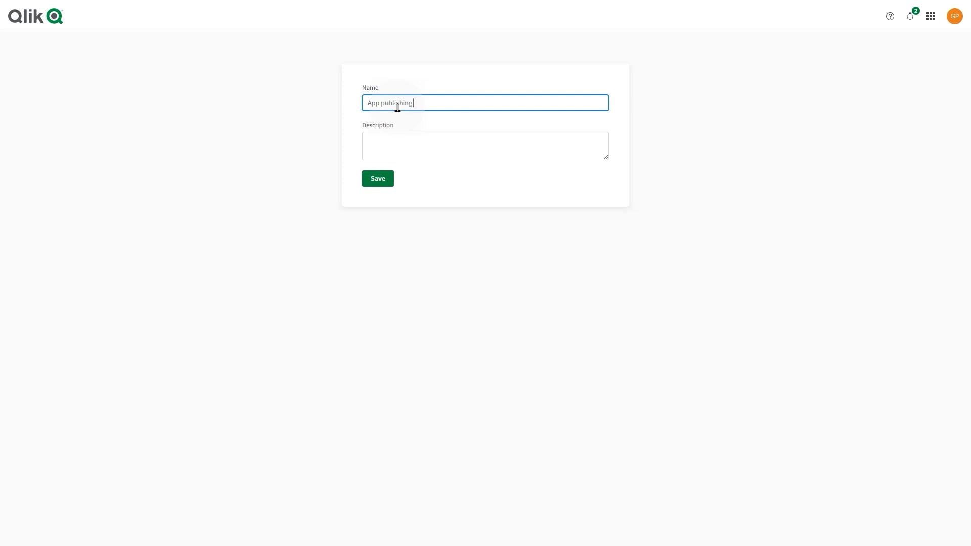
text(workflow)
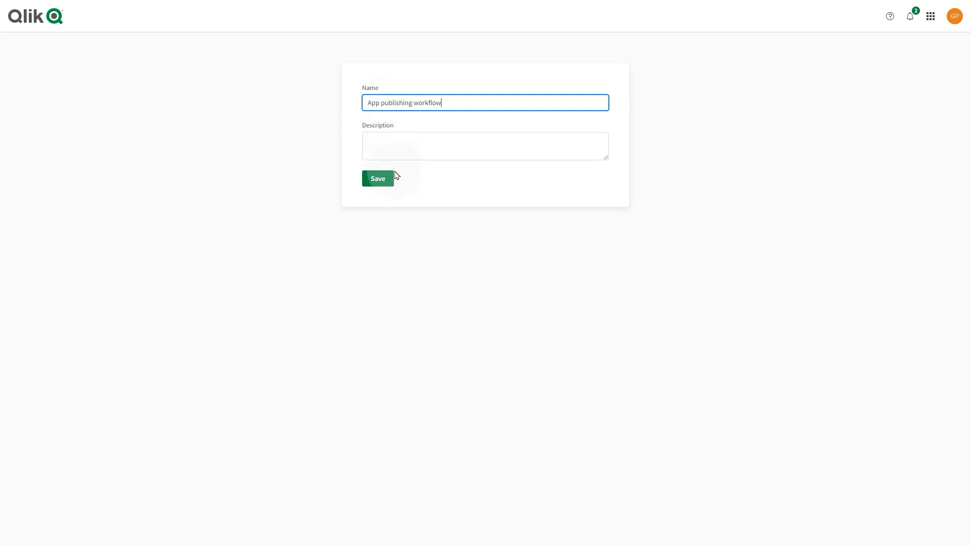
click(378, 178)
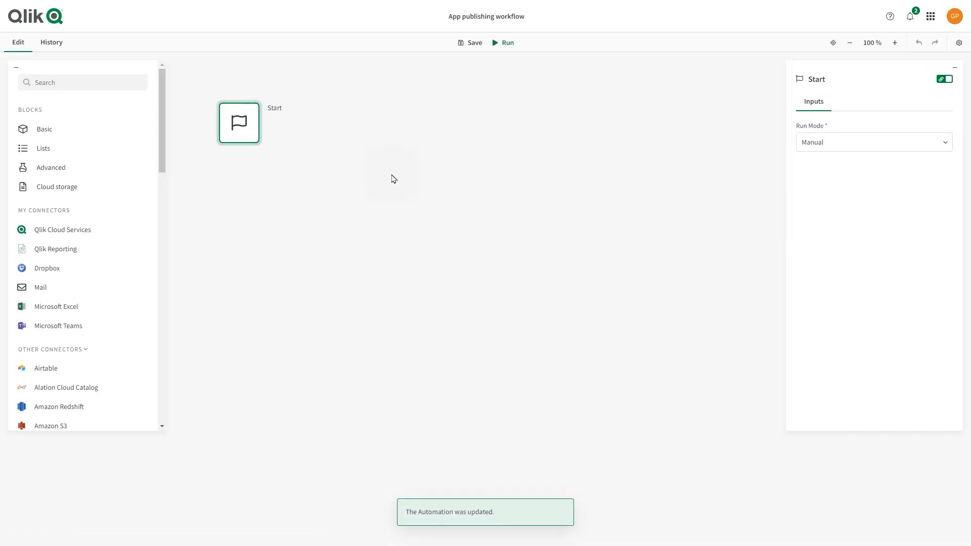
- Add a List Sheets block below Start with its App Id set to Sales
click(62, 229)
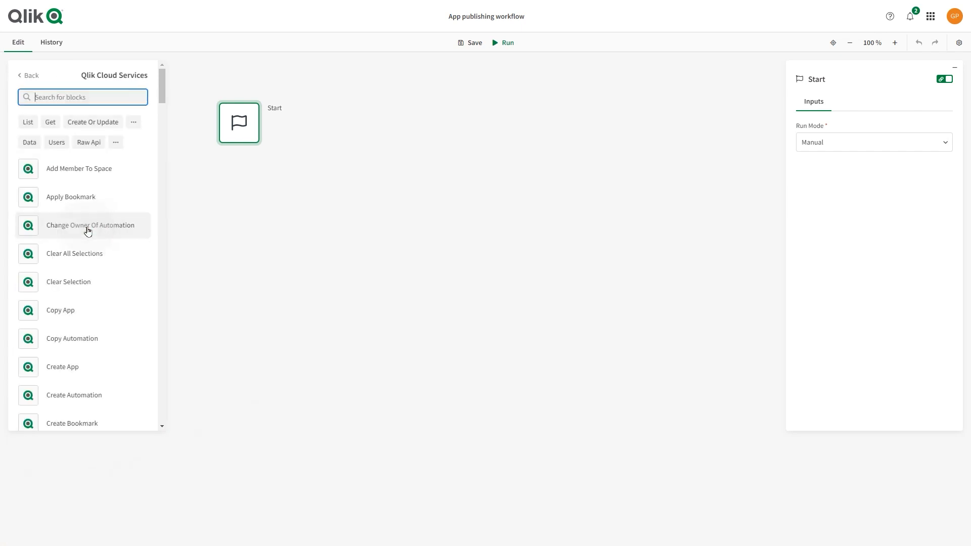
scroll(down, 3)
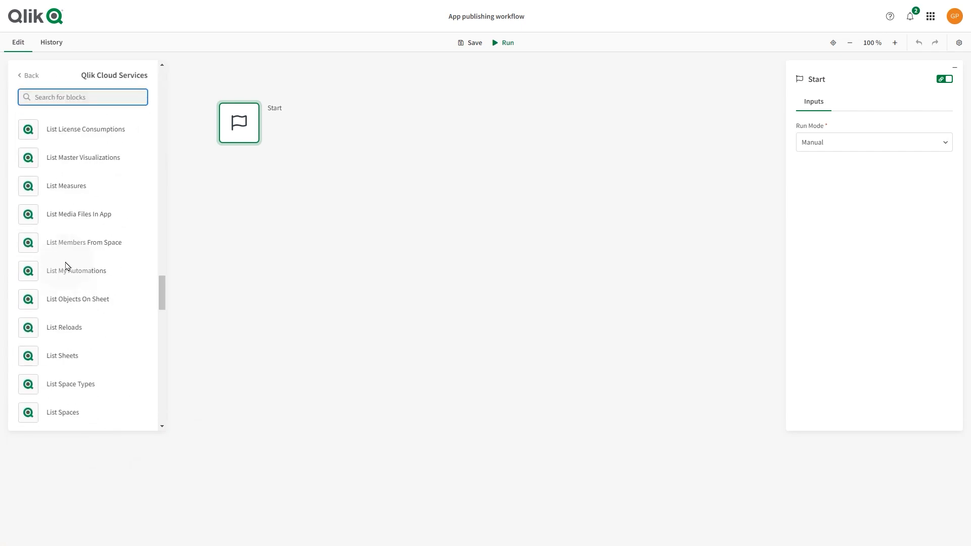
scroll(down, 3)
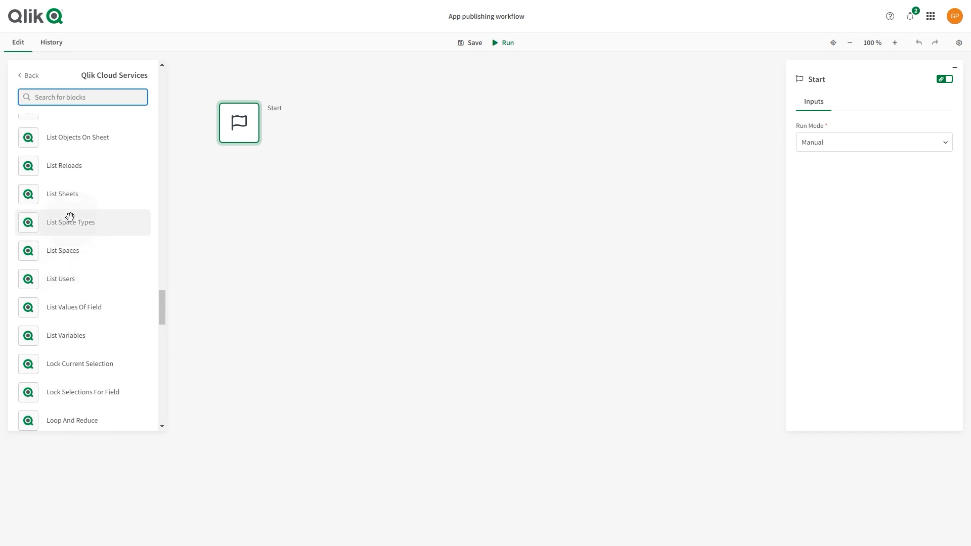
click(61, 194)
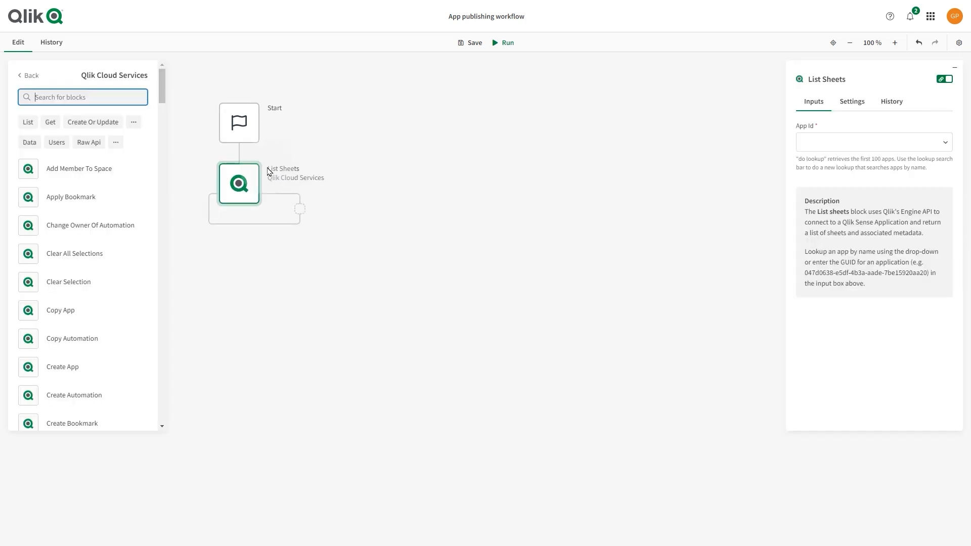
mouse_move(521, 172)
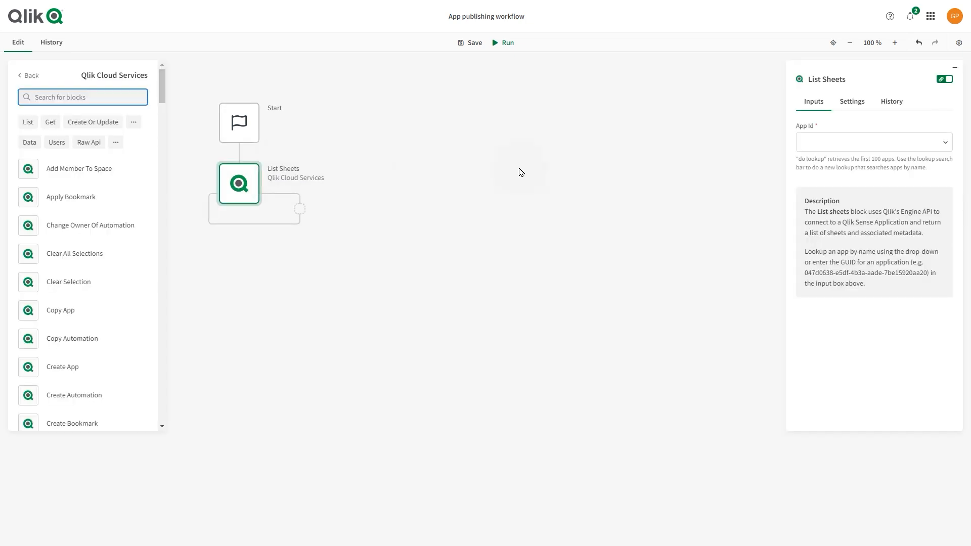
click(874, 142)
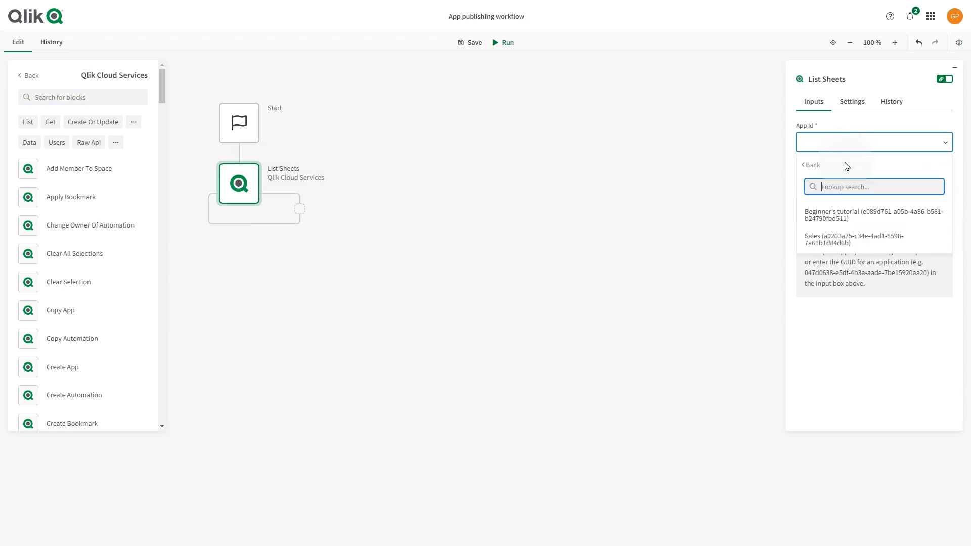
click(856, 239)
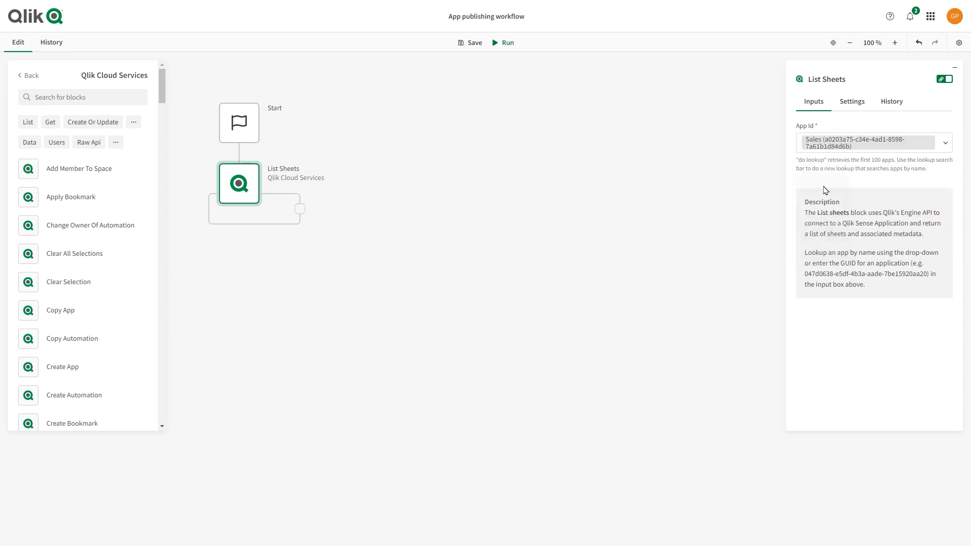
mouse_move(646, 198)
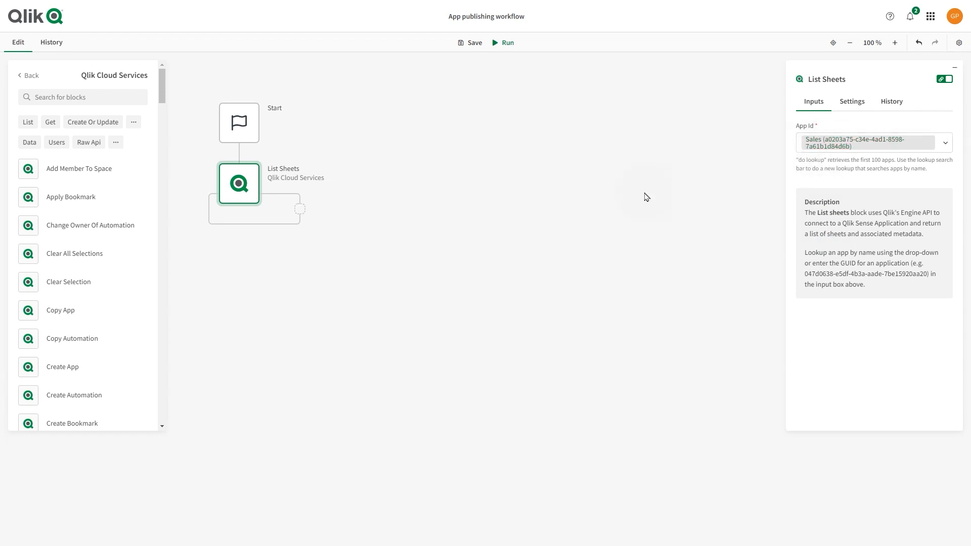
click(82, 97)
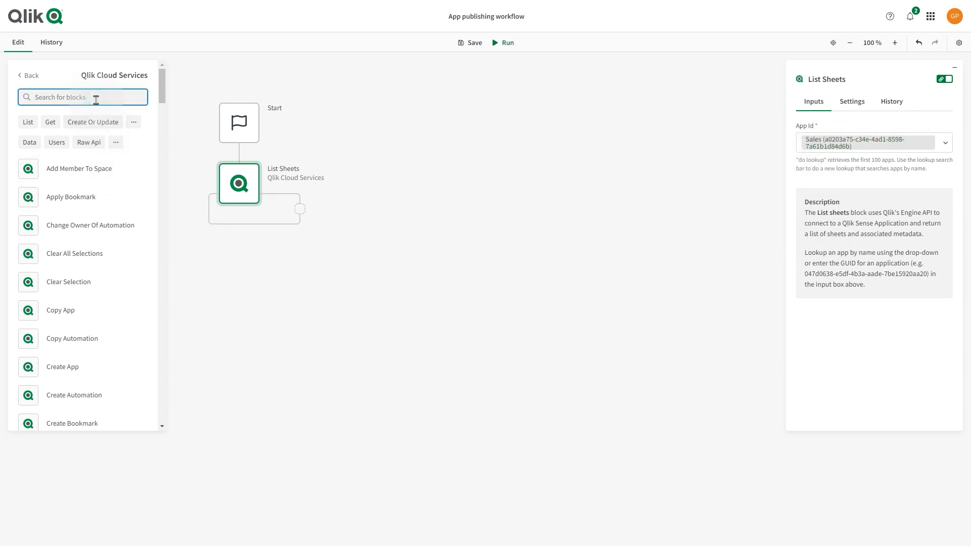
- Add Publish Sheet for the Sales app, using each listed sheet's qInfo qId as Sheet Id
text(pub)
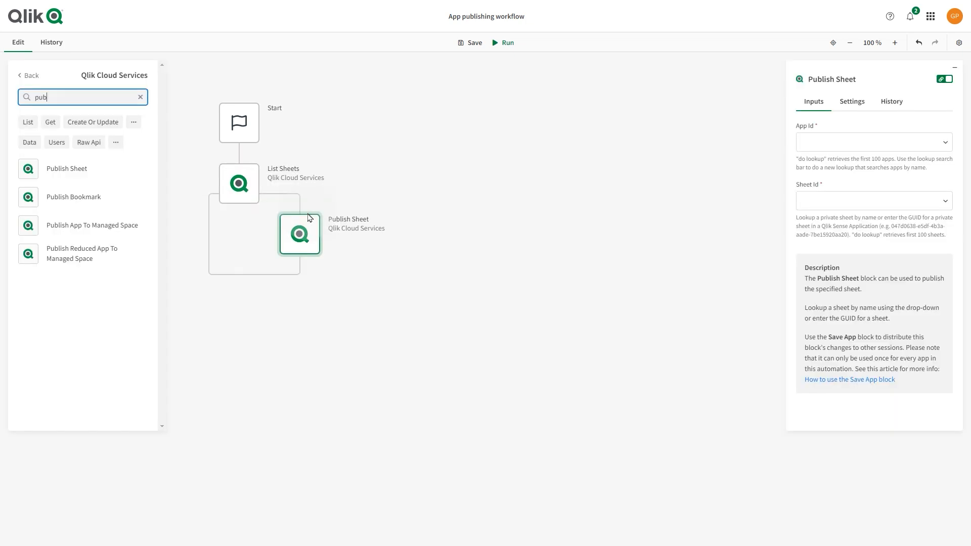
click(871, 141)
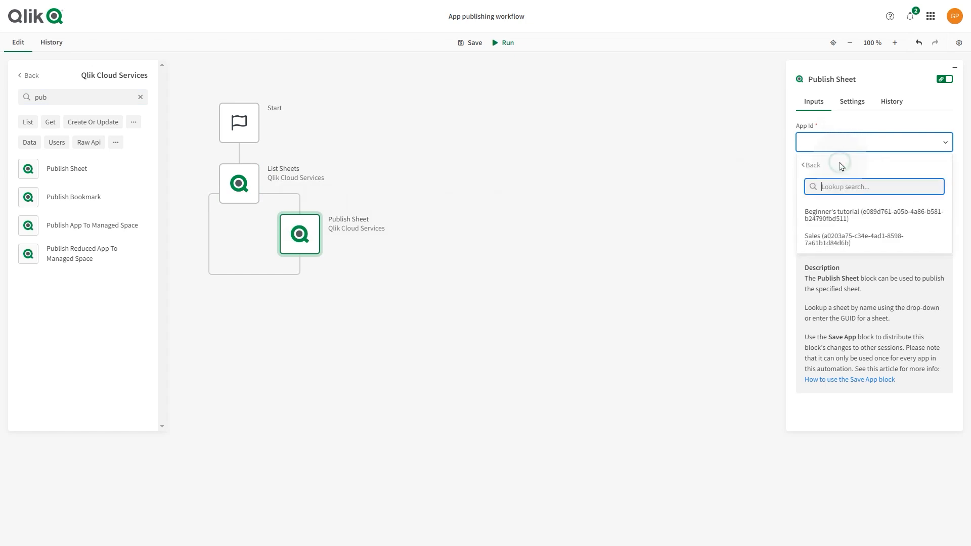
click(854, 239)
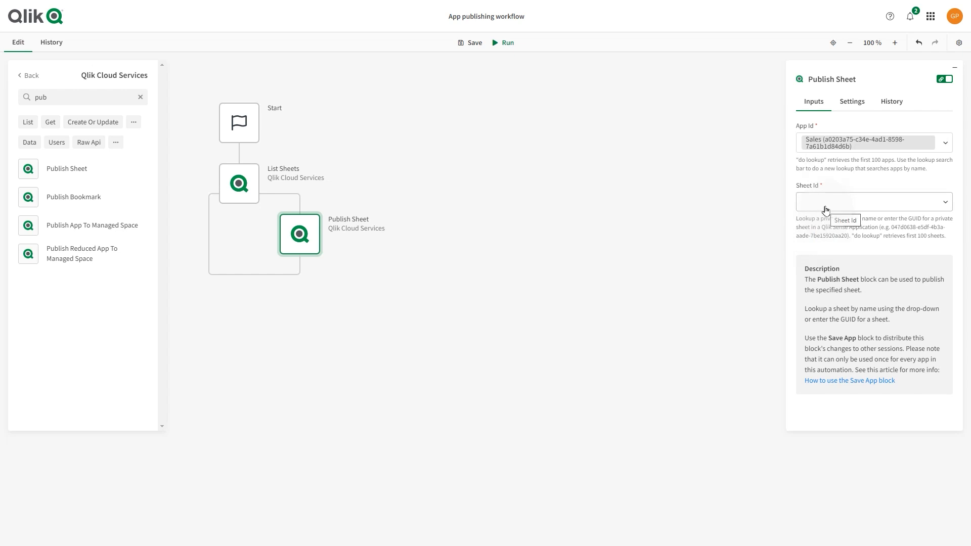
click(871, 201)
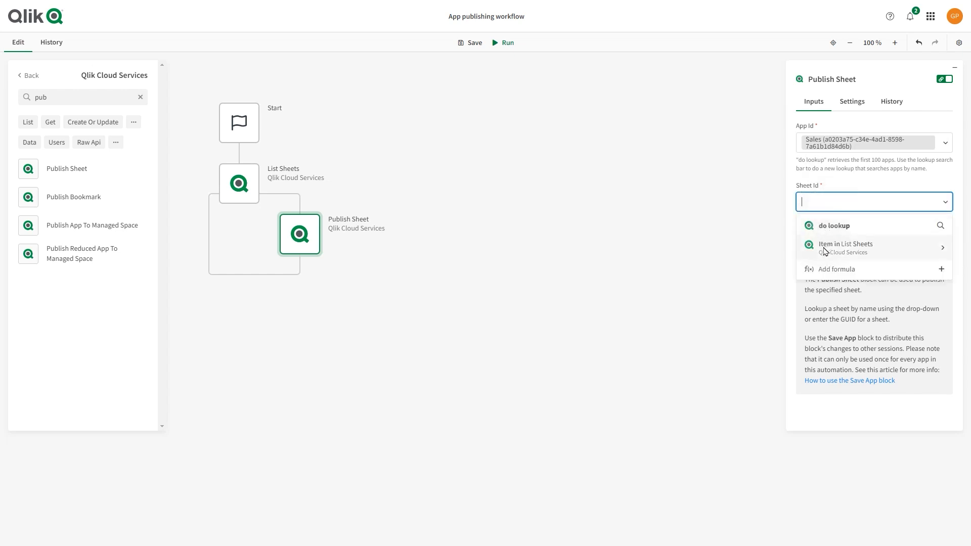
click(845, 248)
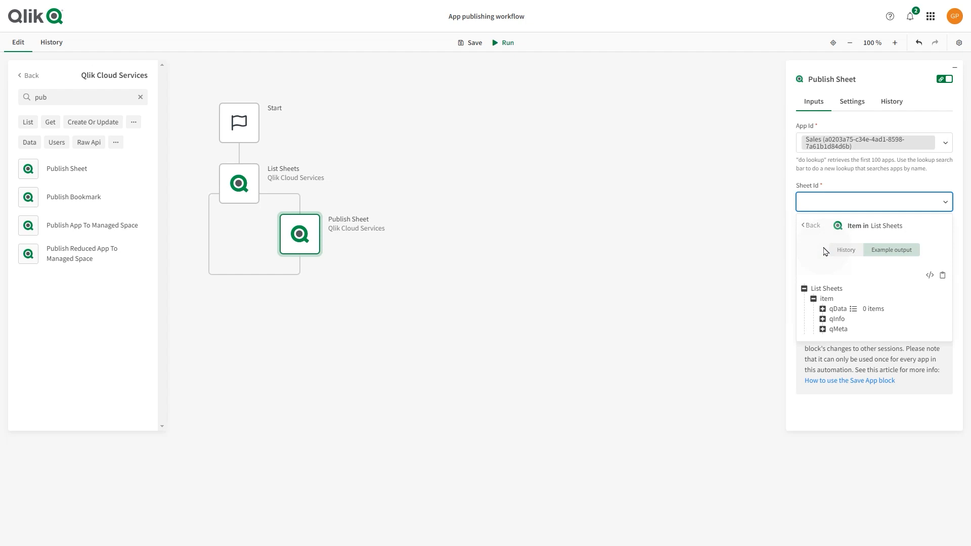
mouse_move(895, 279)
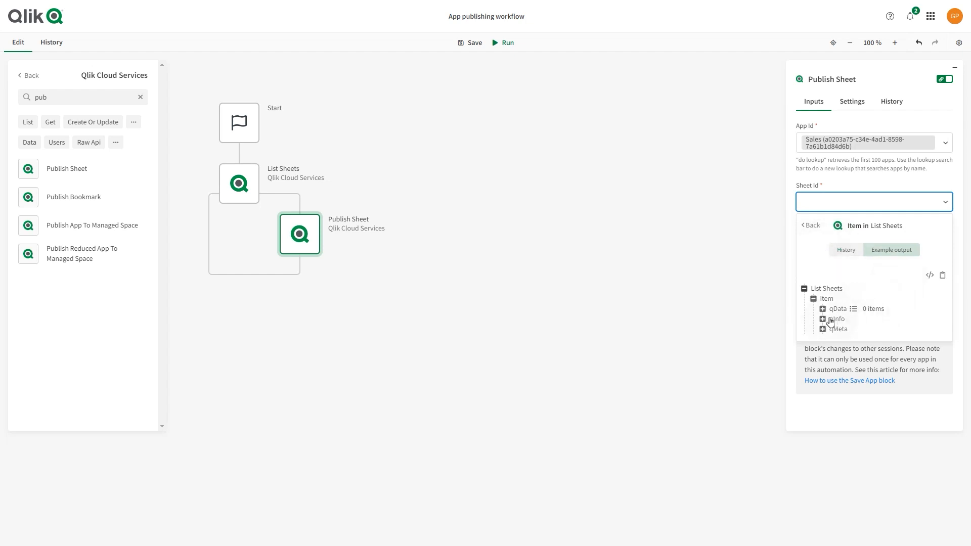
click(823, 318)
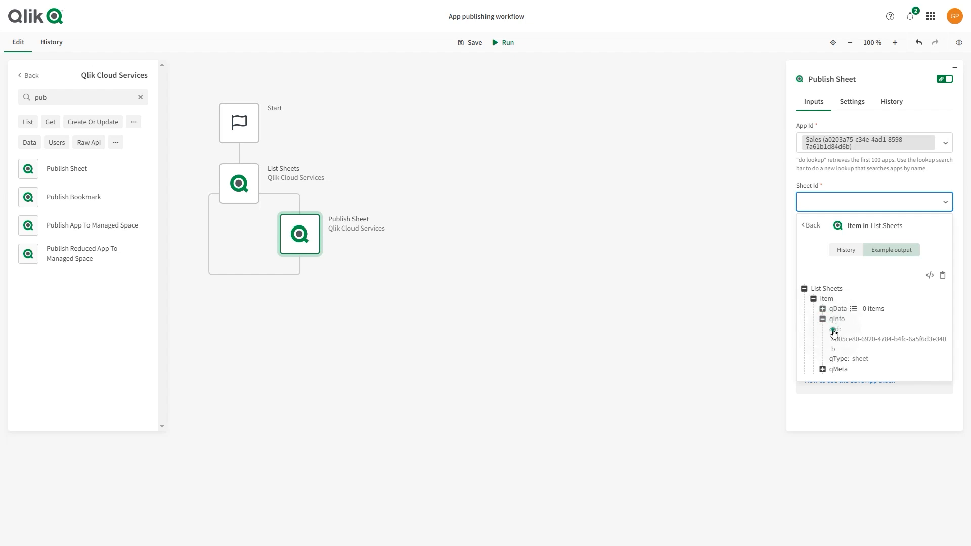
click(834, 329)
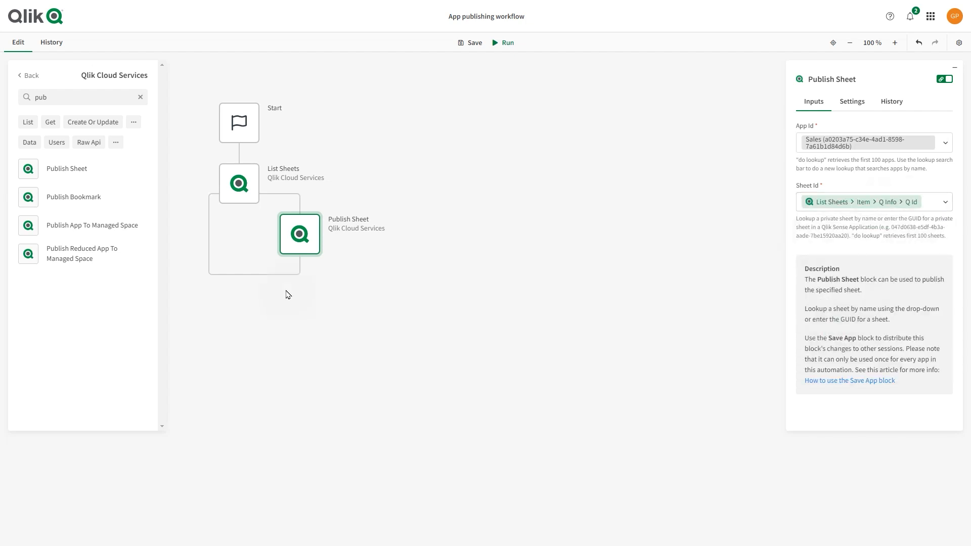
mouse_move(92, 122)
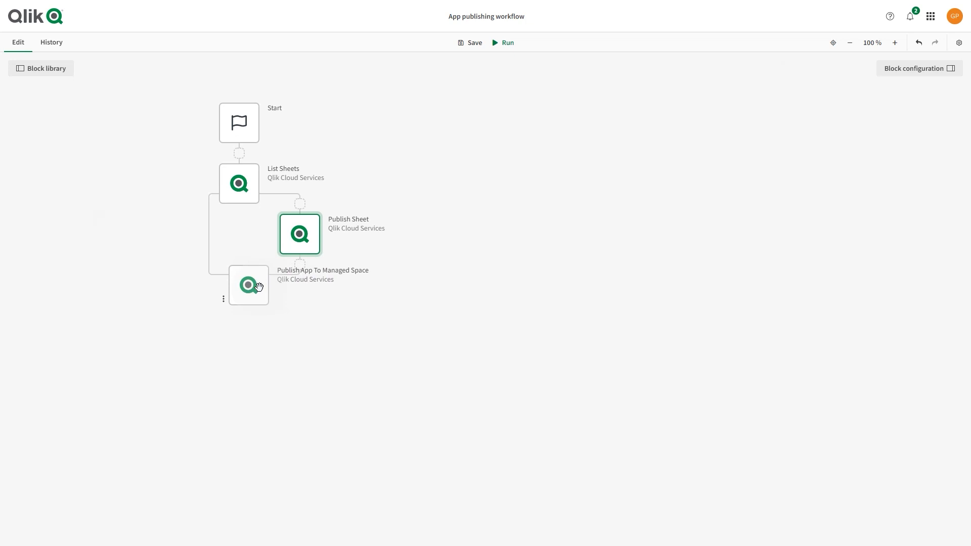
- Set Publish App To Managed Space to publish Sales source data to Sales managed space
click(248, 285)
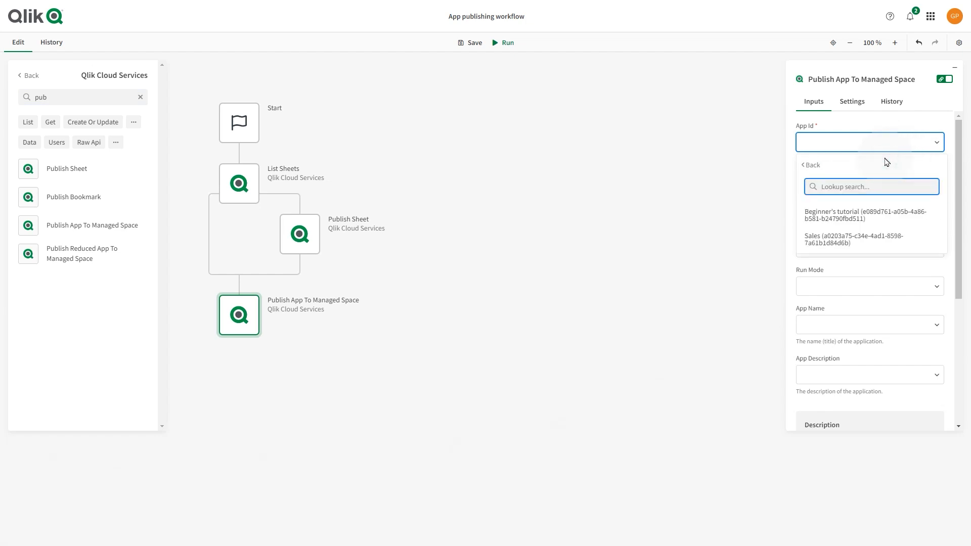
click(853, 240)
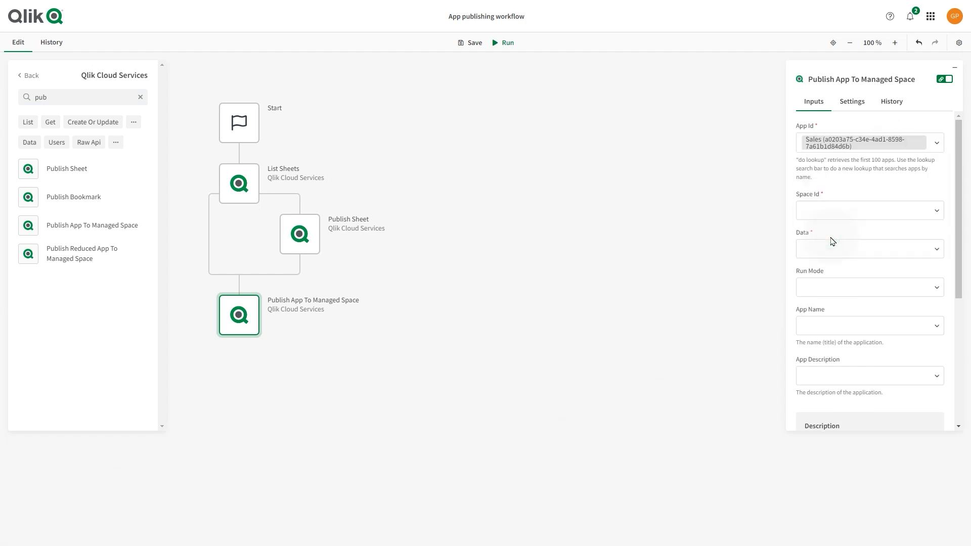
click(869, 210)
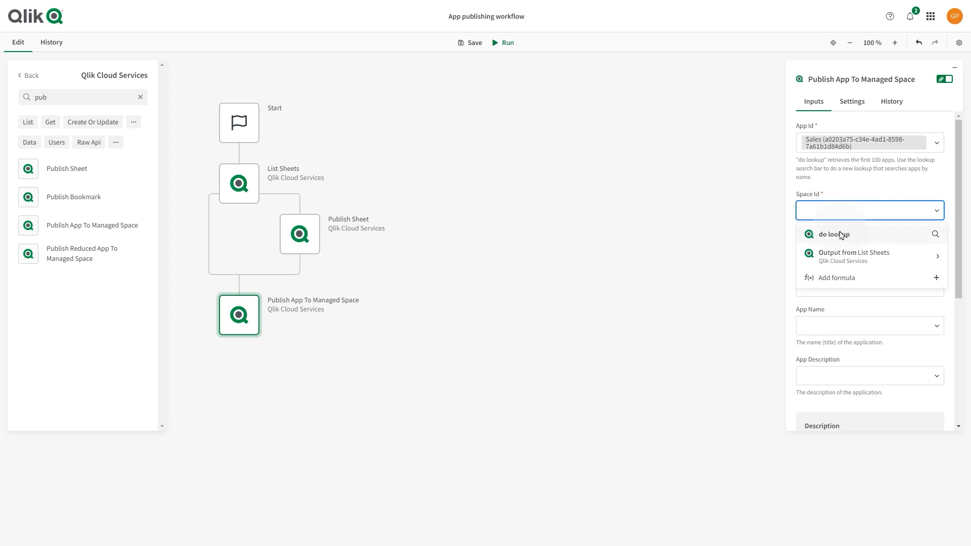
click(835, 234)
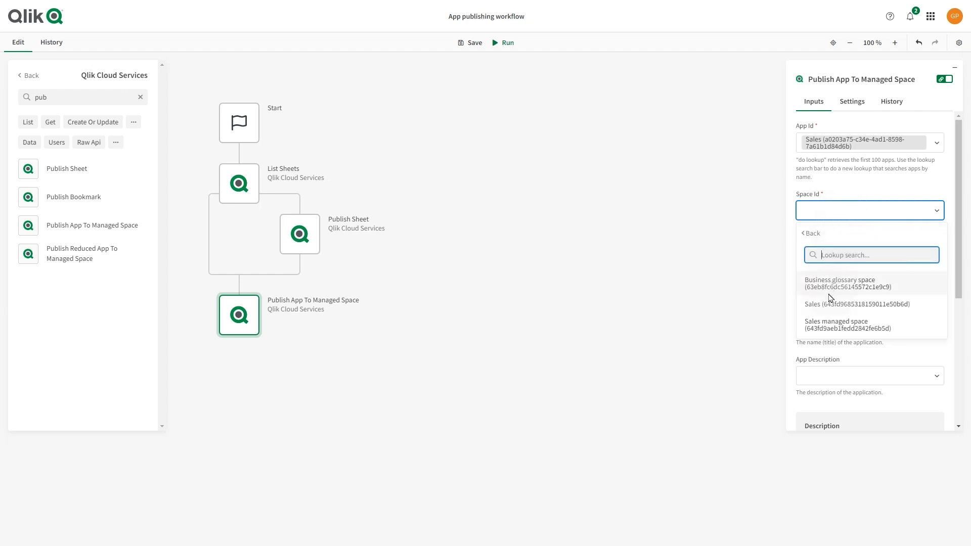
click(850, 325)
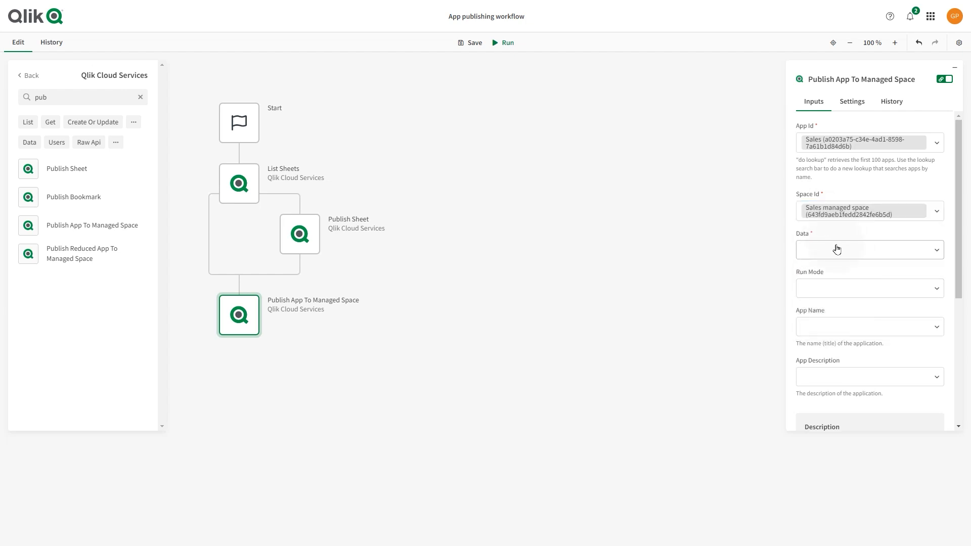
click(868, 250)
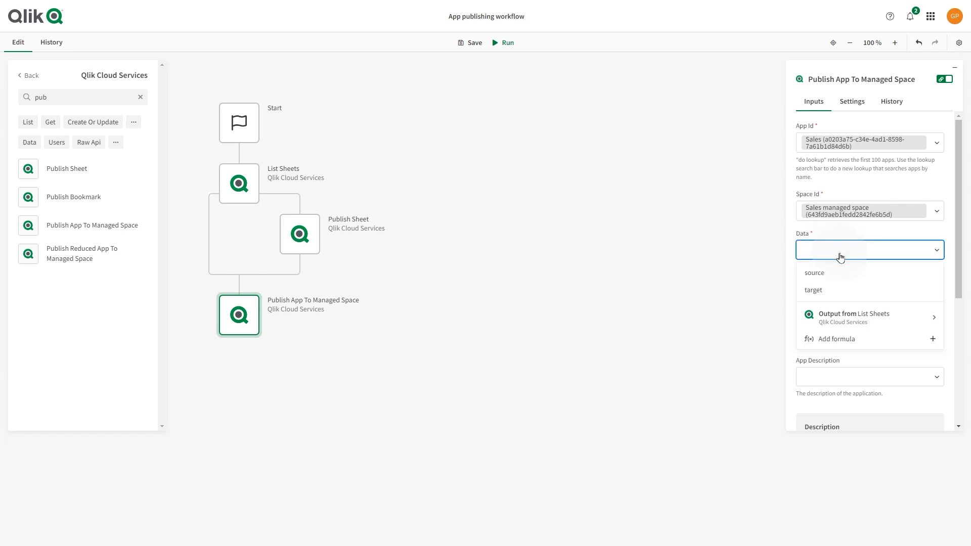
click(814, 272)
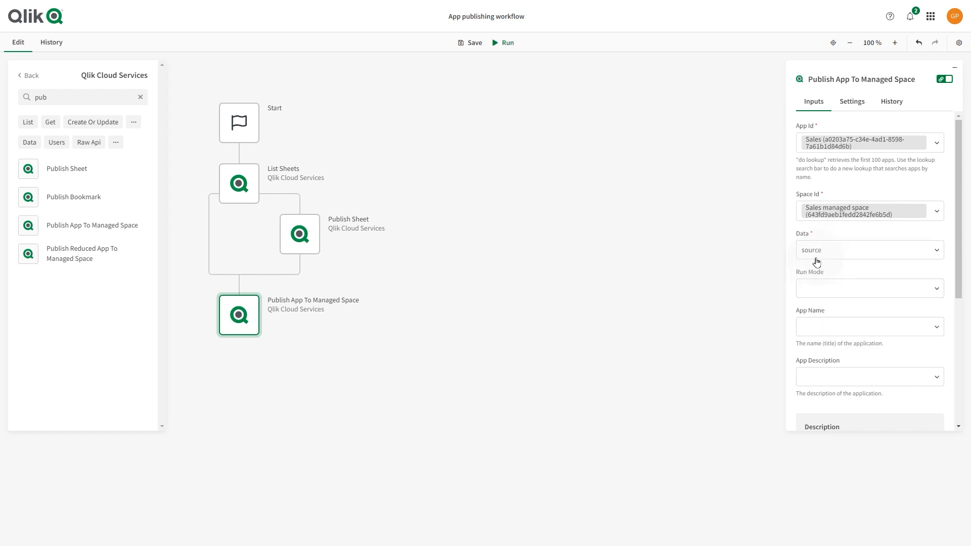
mouse_move(949, 284)
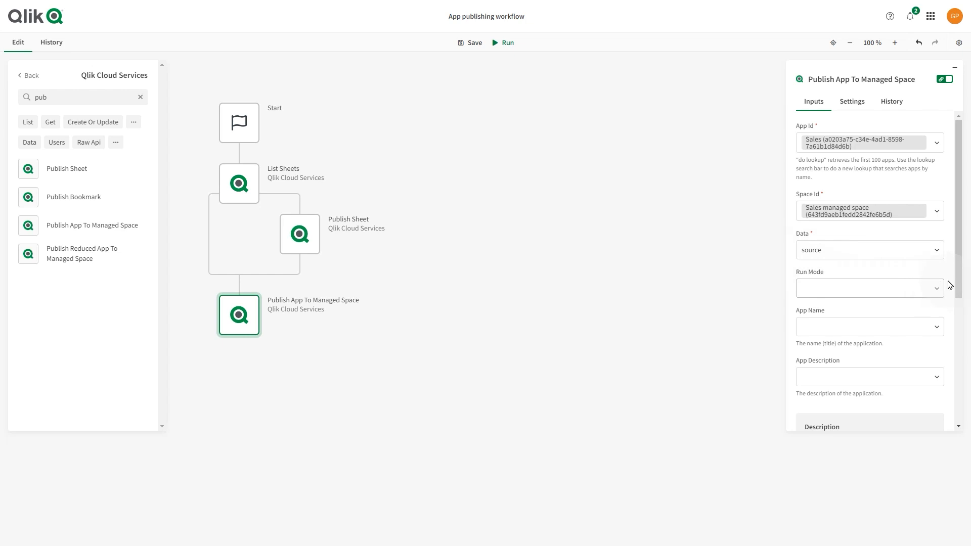
- Name the published app 'Published Sales App' and find the Microsoft Teams Send Message block
click(867, 326)
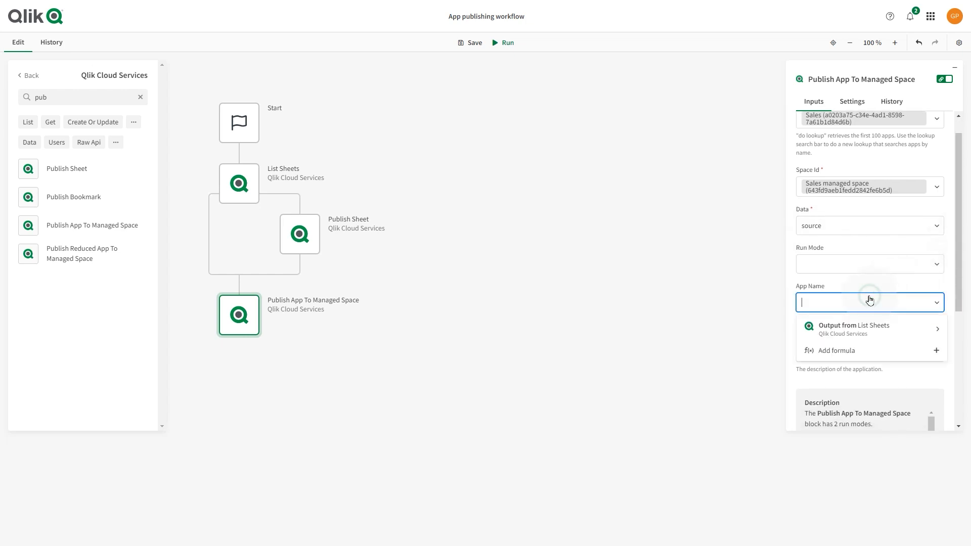
text(Publishe)
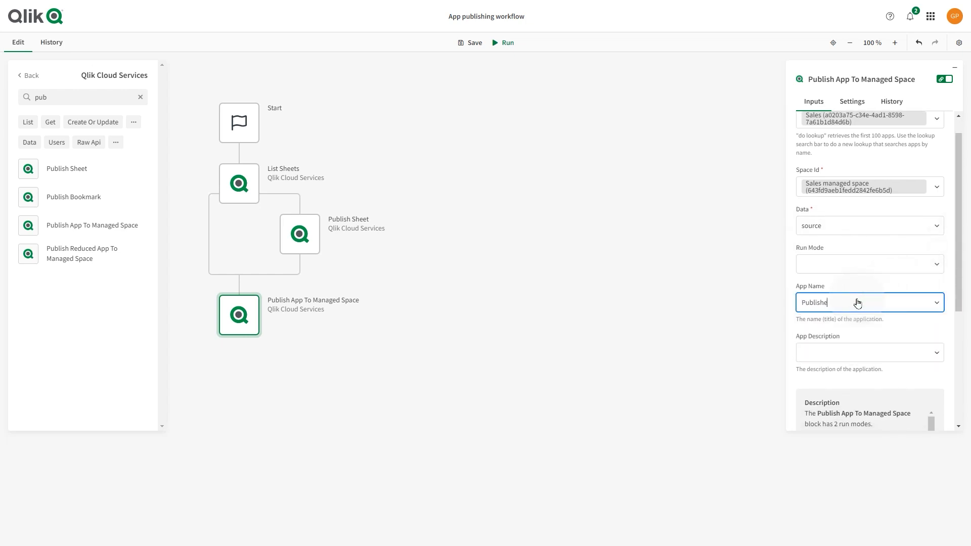
text(Published Sales App)
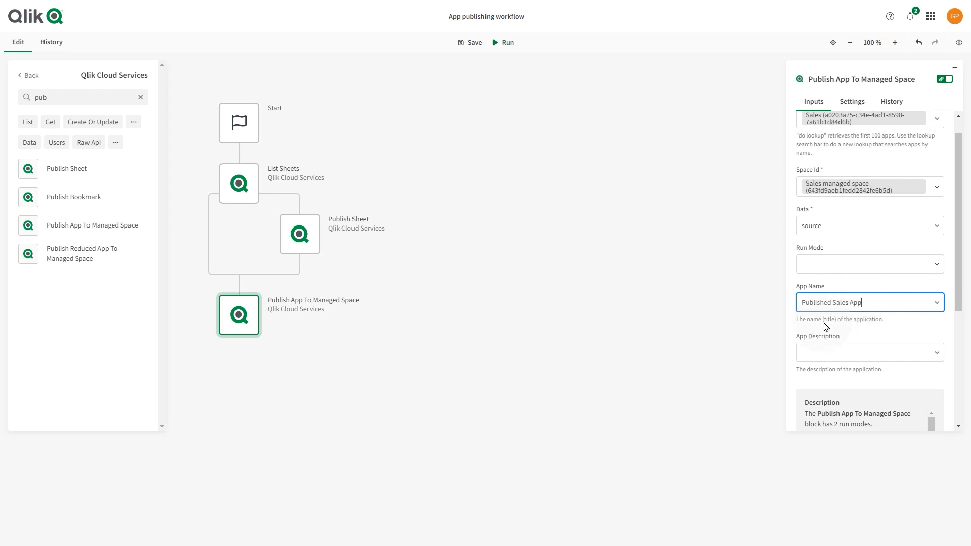
scroll(down, 3)
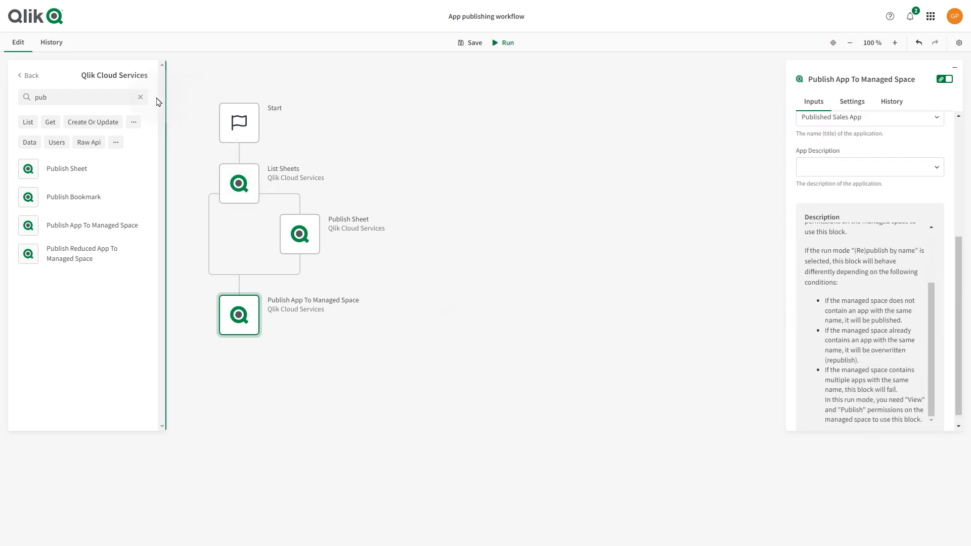
click(28, 75)
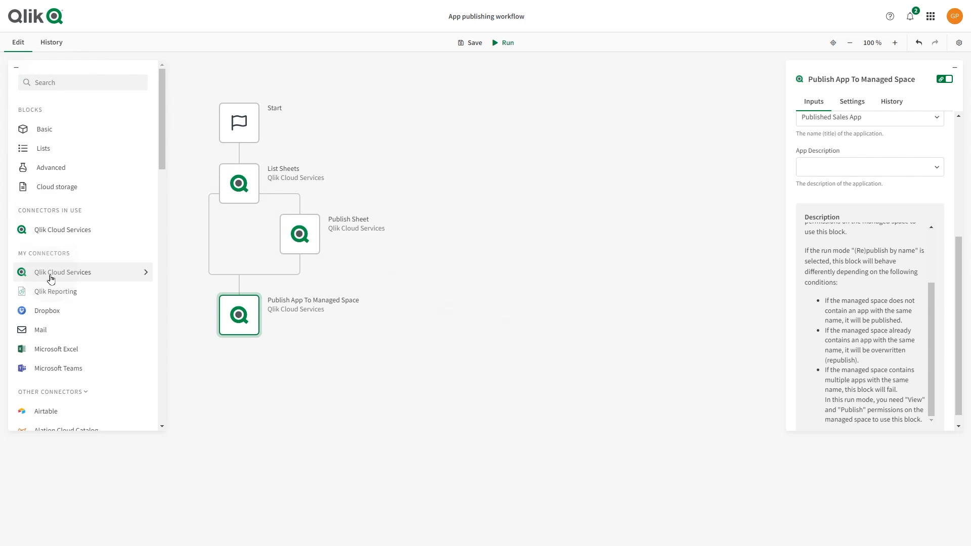
click(58, 369)
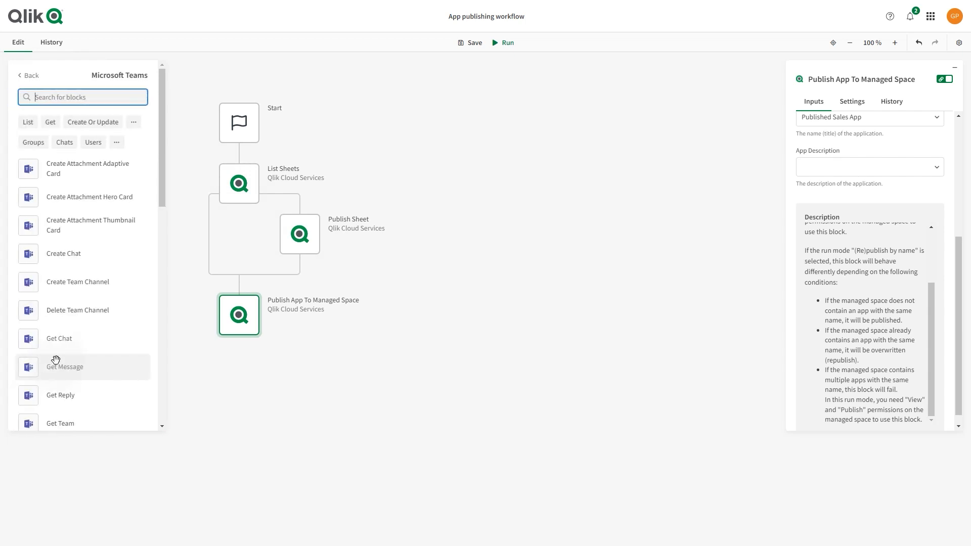
scroll(down, 3)
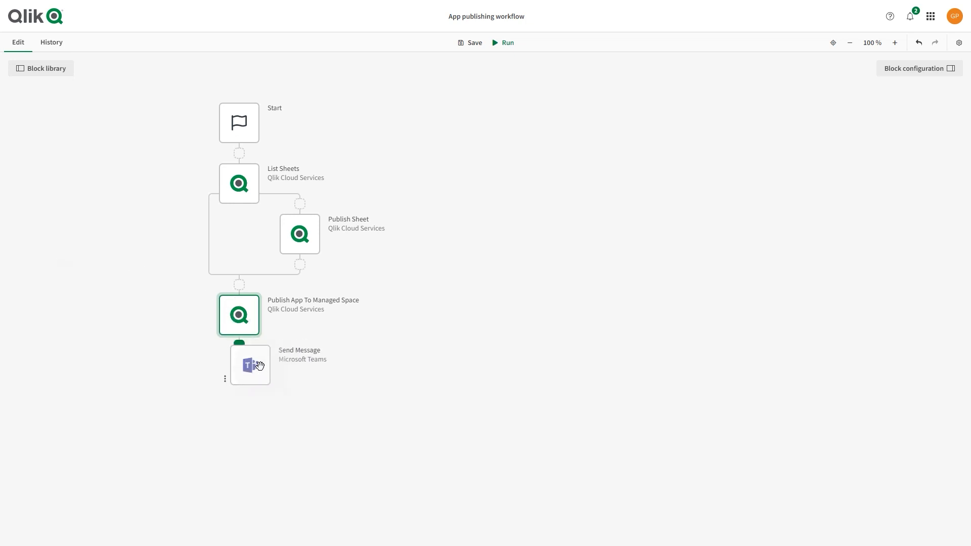
- Open the Microsoft Teams connection for the Send Message step
click(250, 365)
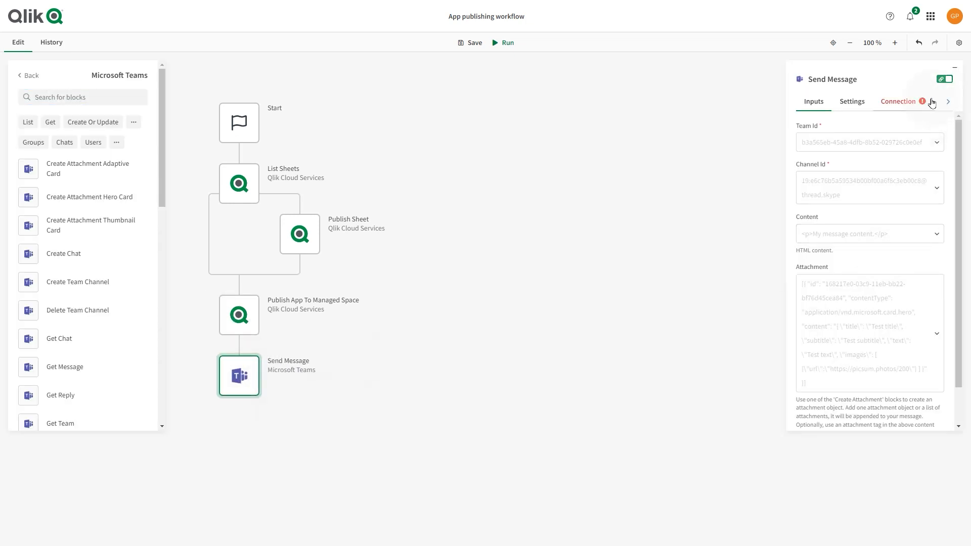
click(898, 101)
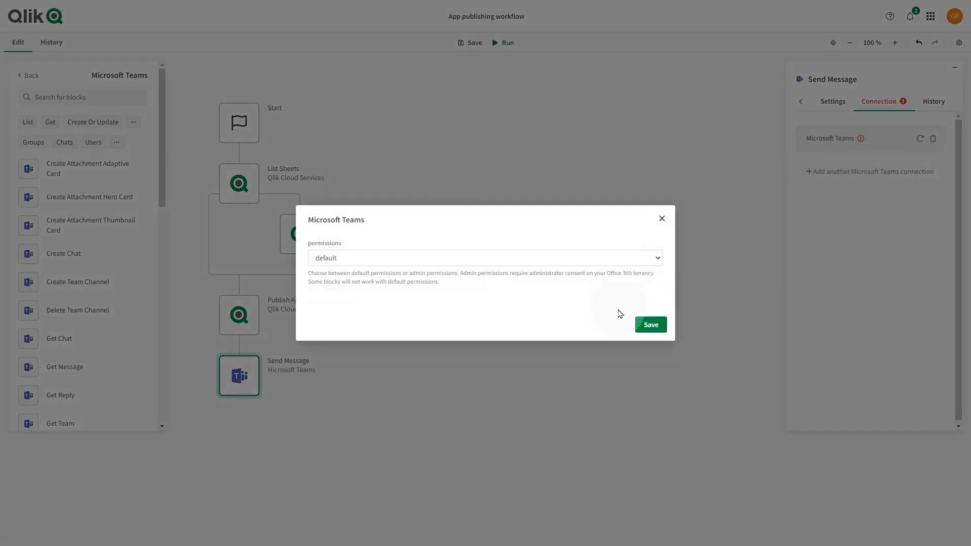
- Keep default permissions and link the existing Microsoft account as the Teams connection
click(649, 325)
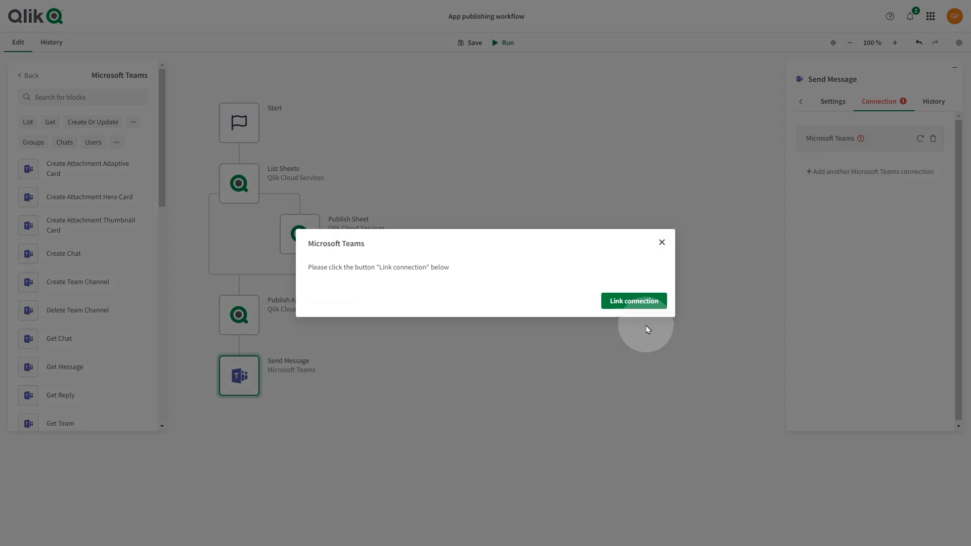
click(633, 301)
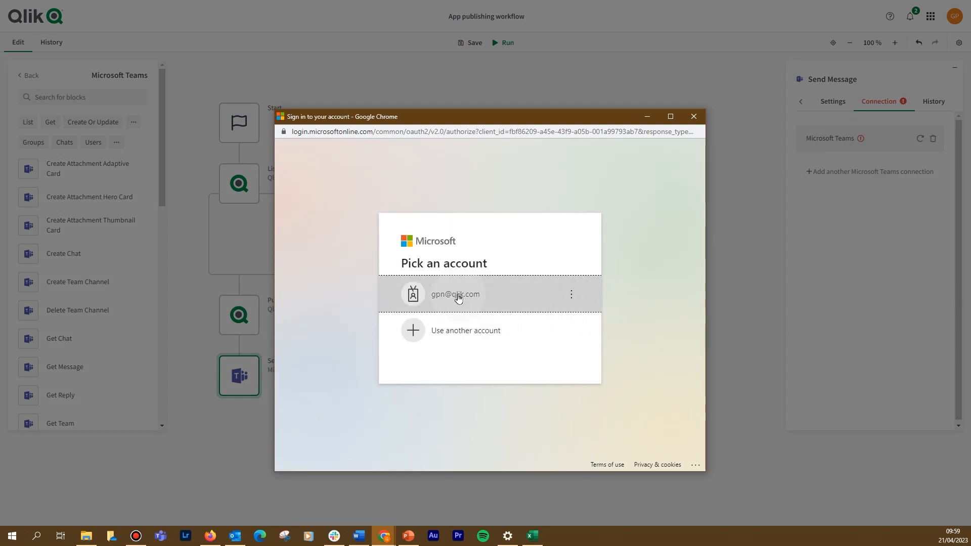
click(455, 293)
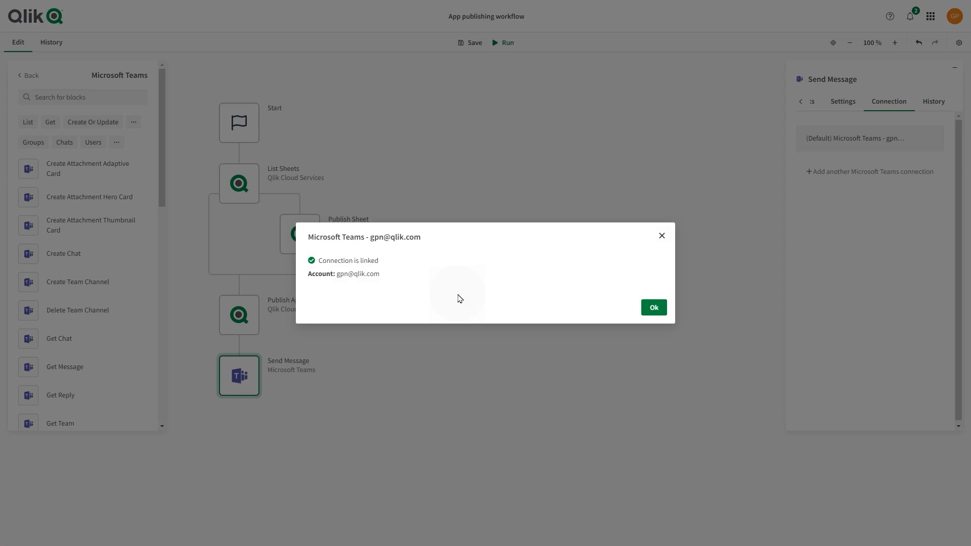
click(653, 307)
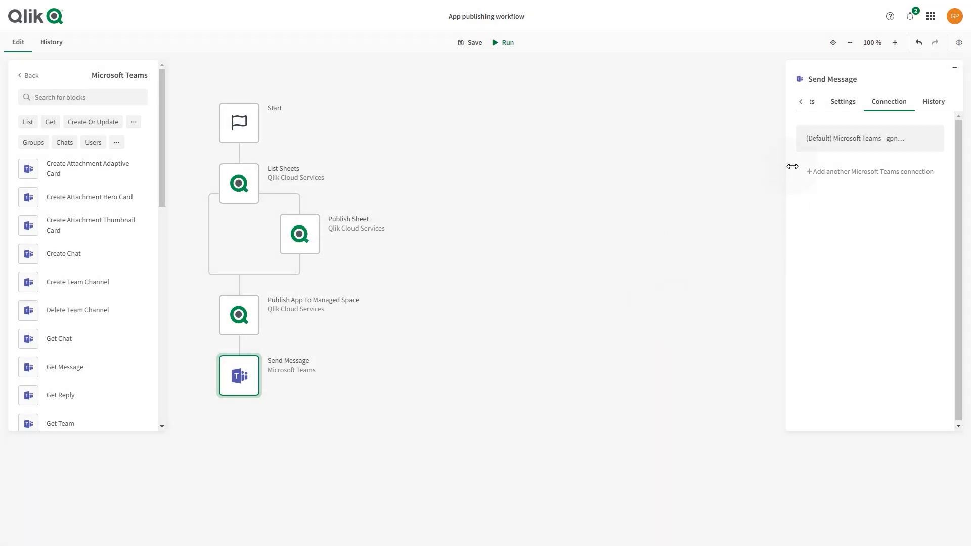
click(813, 101)
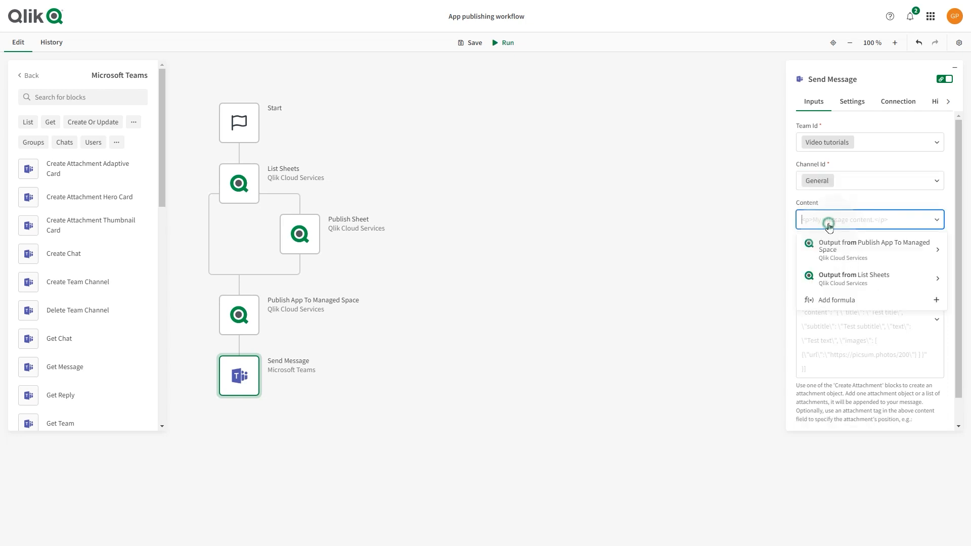
- Enter the message 'A new app has bee…', then open the Sales app's Customer Location sheet
text(A new app has been published in the managed space)
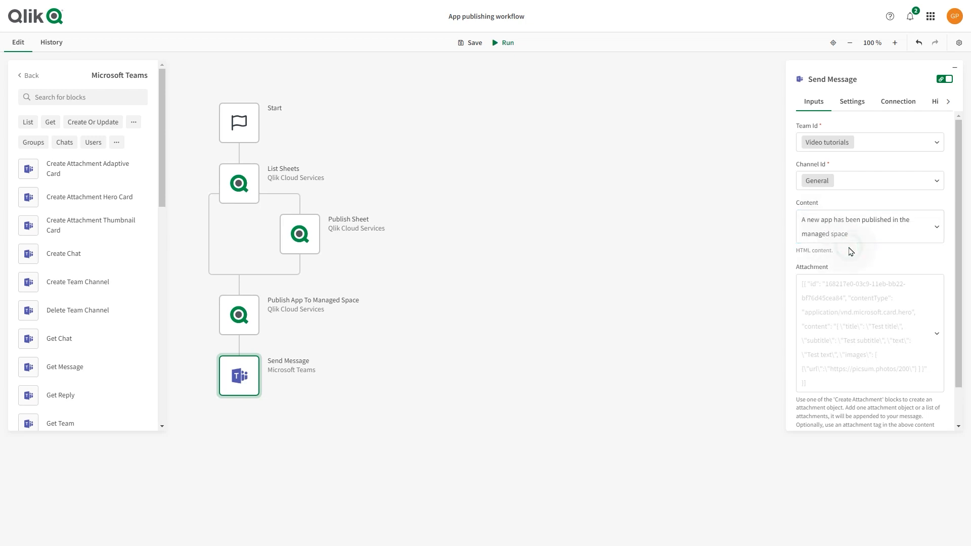
scroll(down, 3)
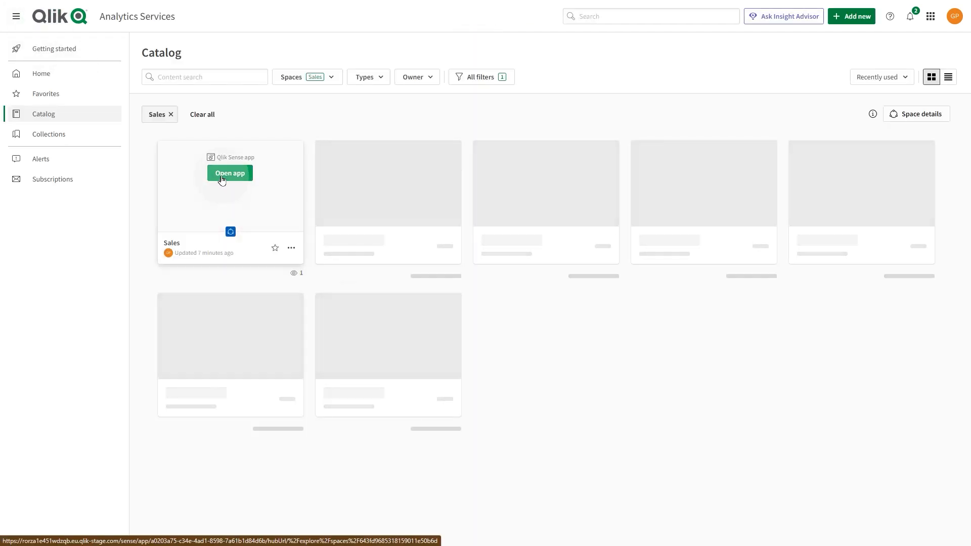
click(229, 173)
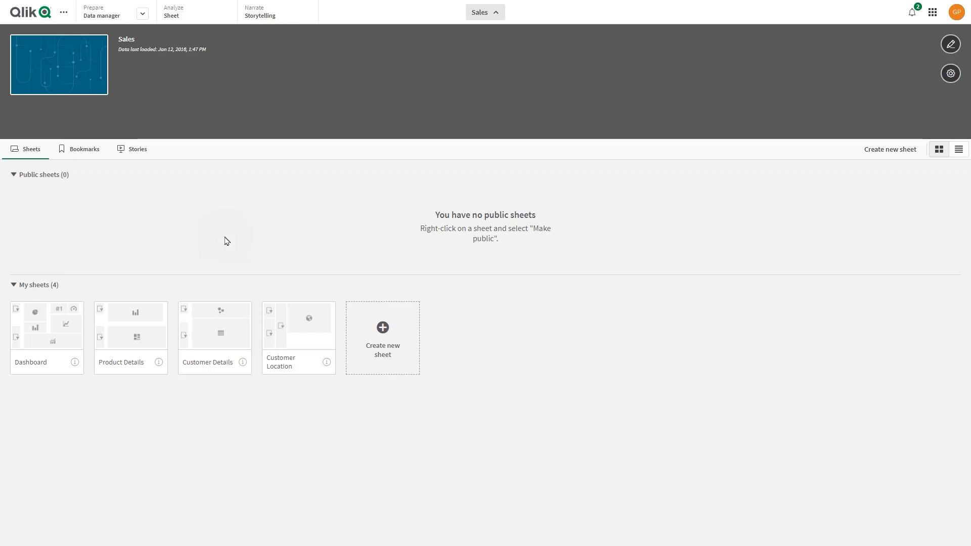
click(298, 324)
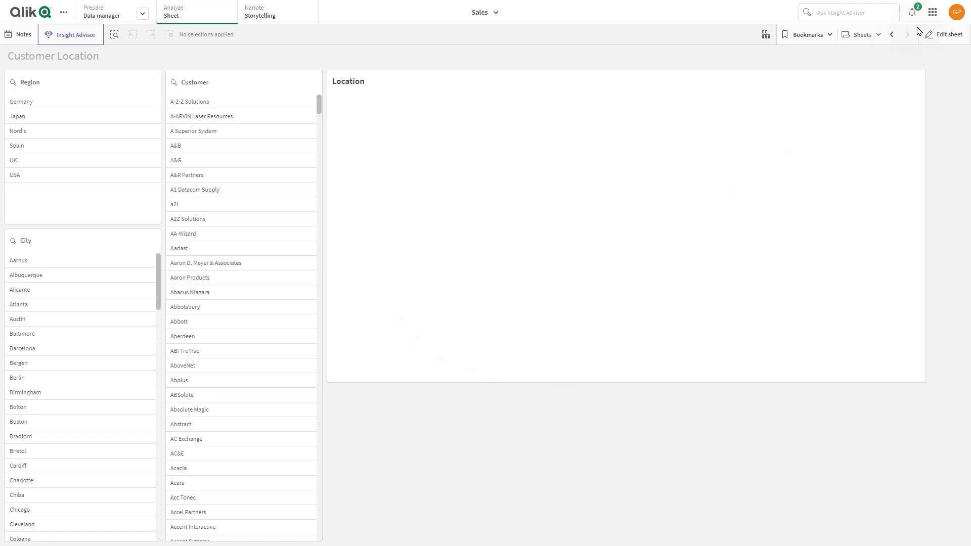
- Edit the Customer Location sheet, place a button below the Location map and add an action
click(944, 33)
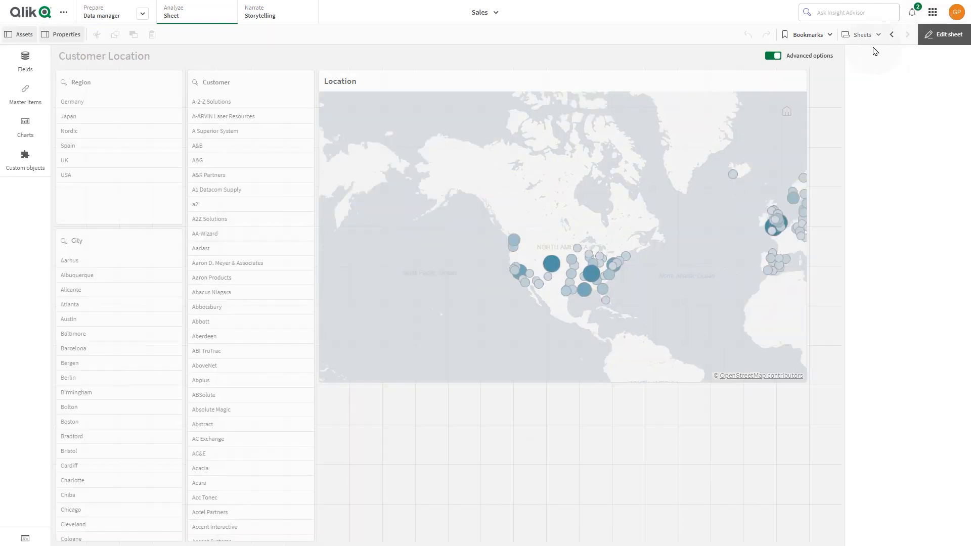
click(944, 34)
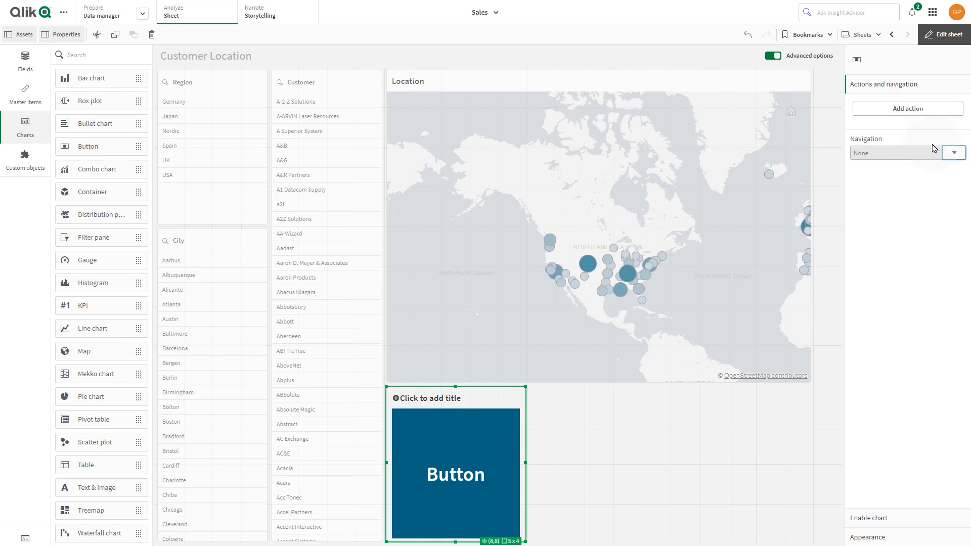
click(907, 108)
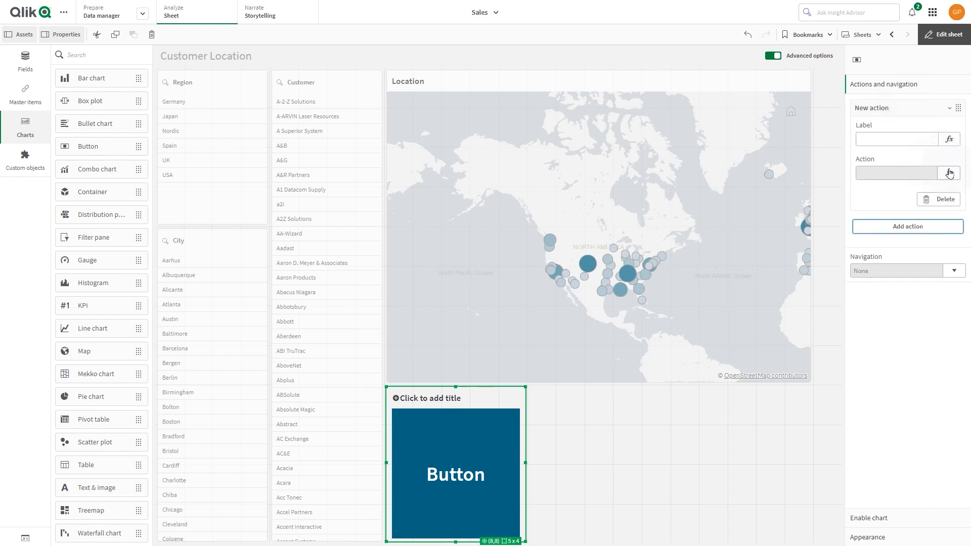
- Set the action to Execute automation 'App publishing workflow', triggered, with 10-second notifications
click(947, 173)
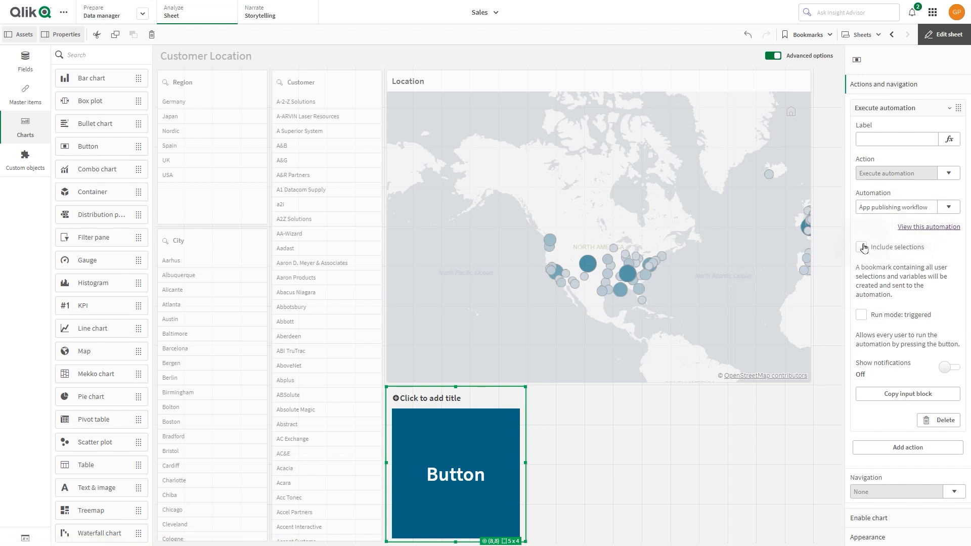
click(861, 247)
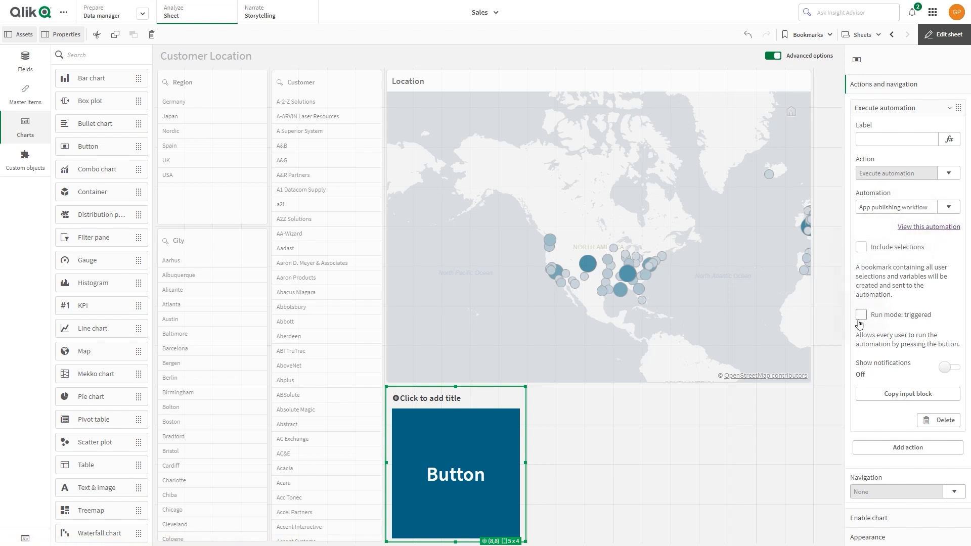
click(861, 315)
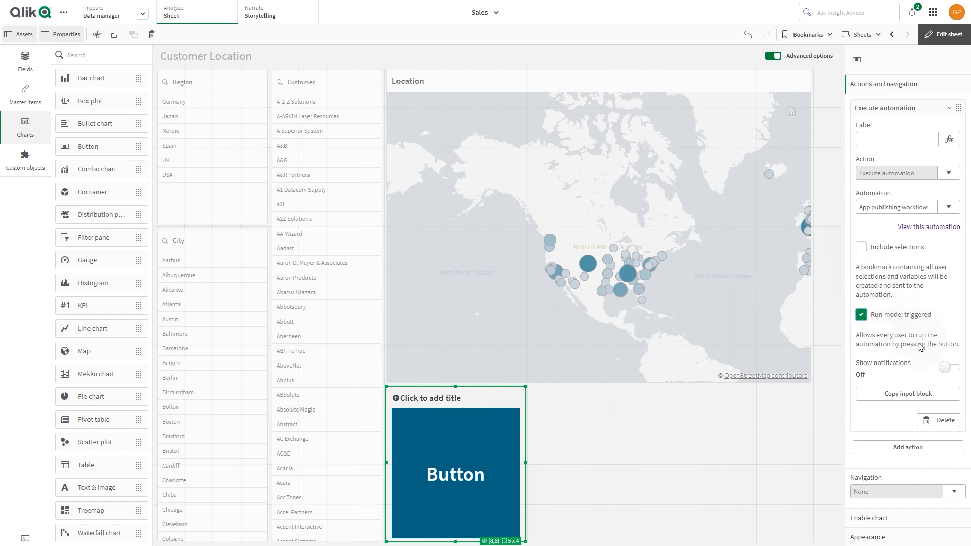
click(944, 367)
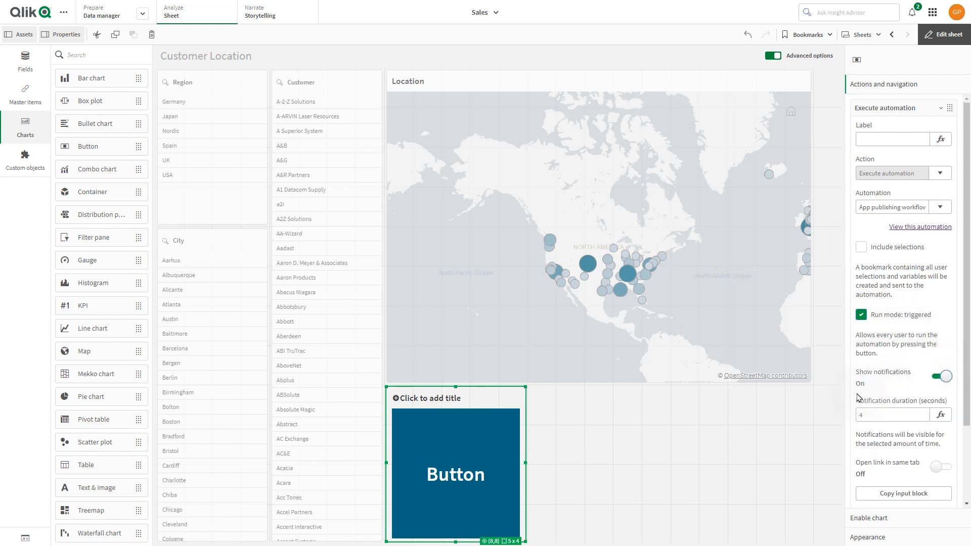
click(892, 415)
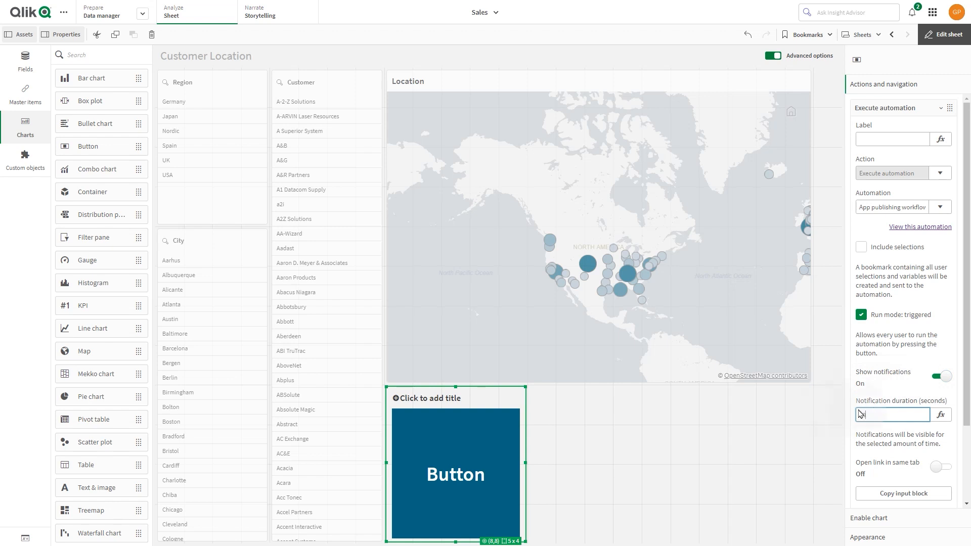
text(10)
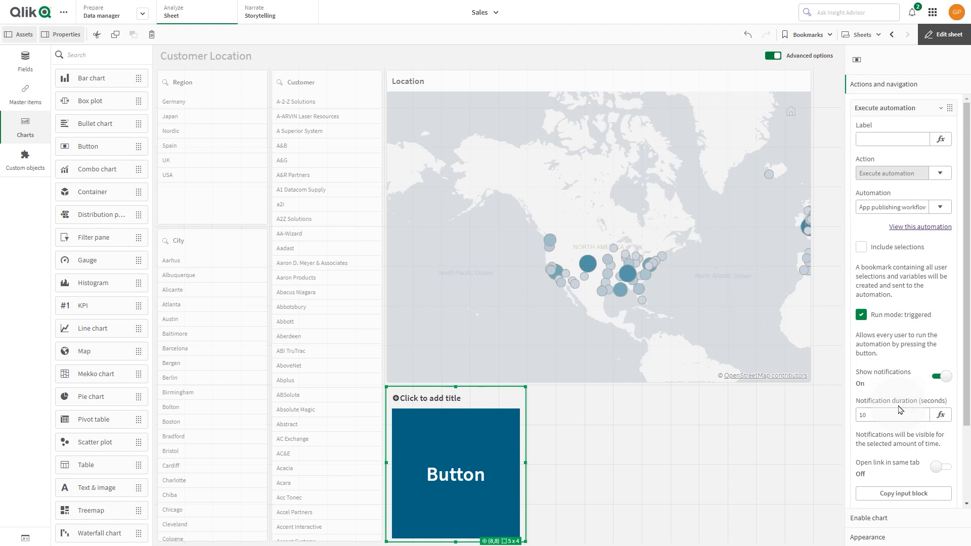
mouse_move(900, 478)
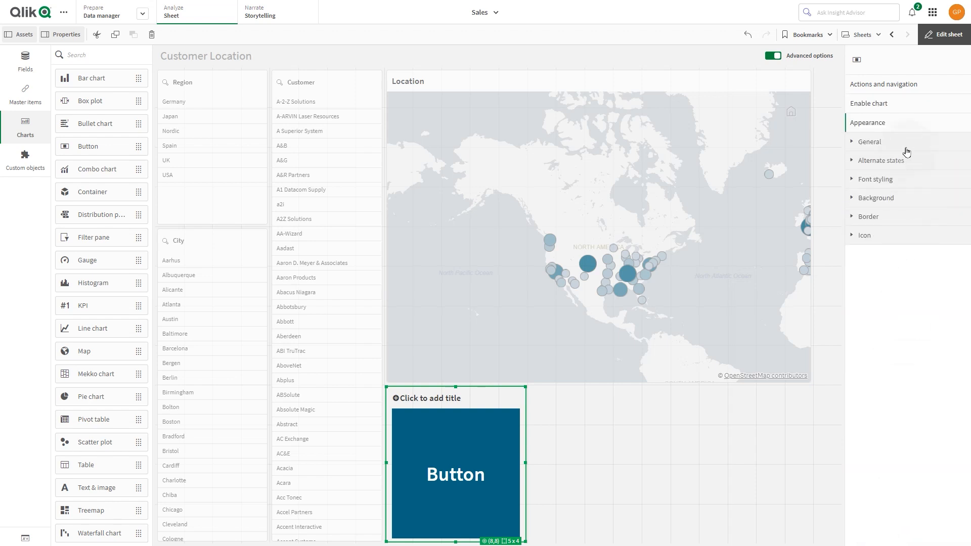
- Turn off the button's title and label it 'Publish the app to the managed space'
click(869, 141)
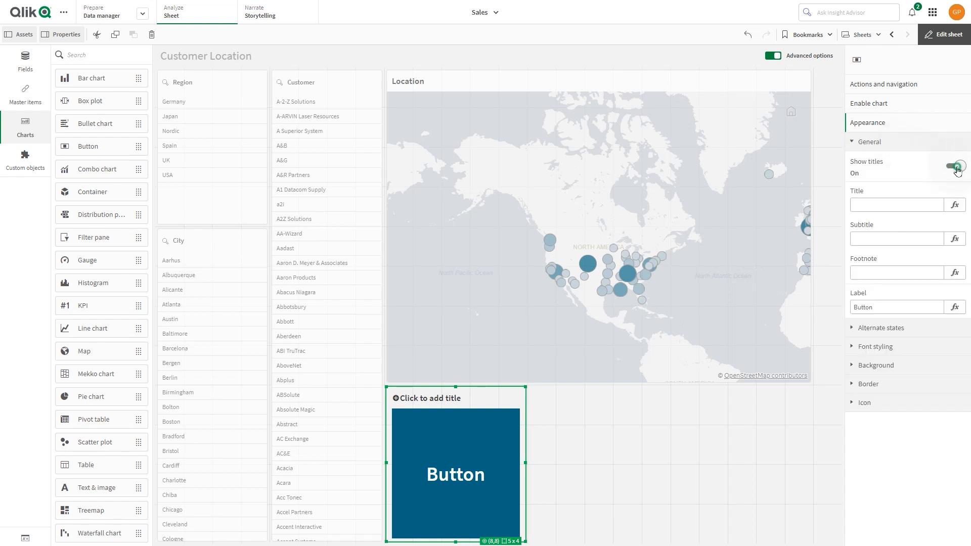
click(956, 166)
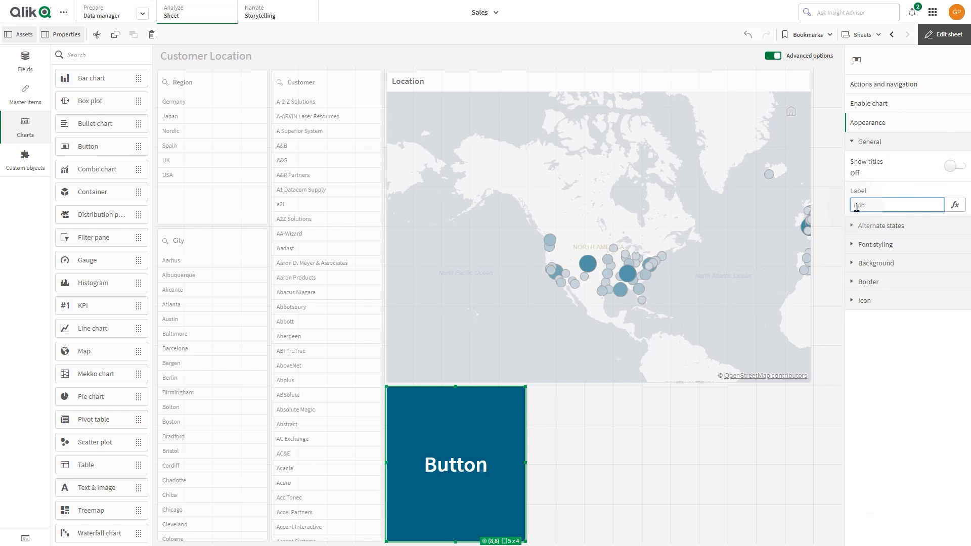
text(Publish the app to the managed space)
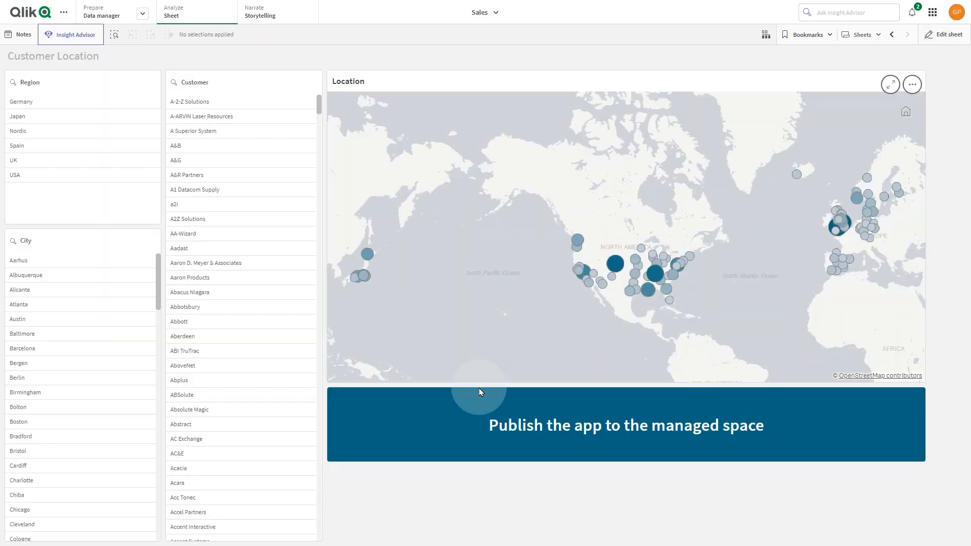
mouse_move(613, 431)
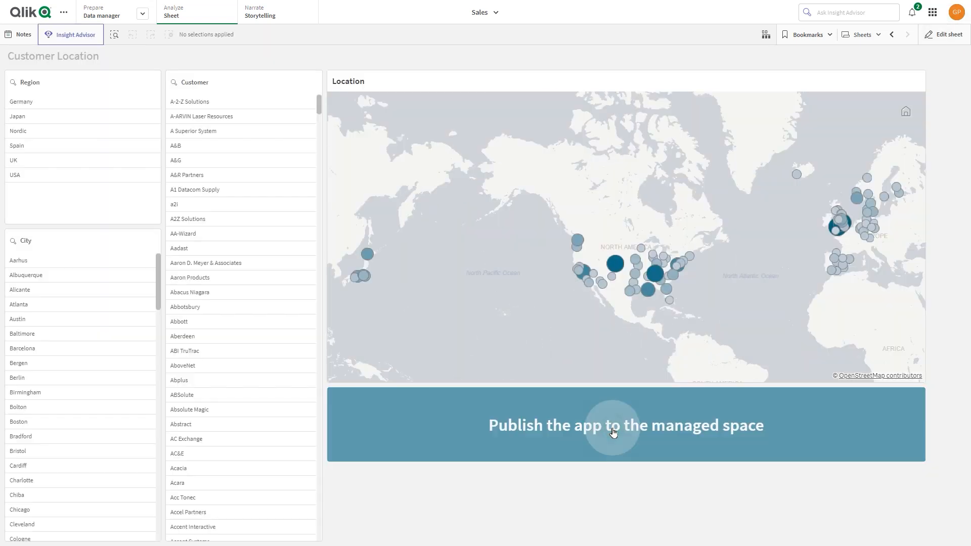
- Press the 'Publish the app to the managed space' button to run the automation
click(626, 425)
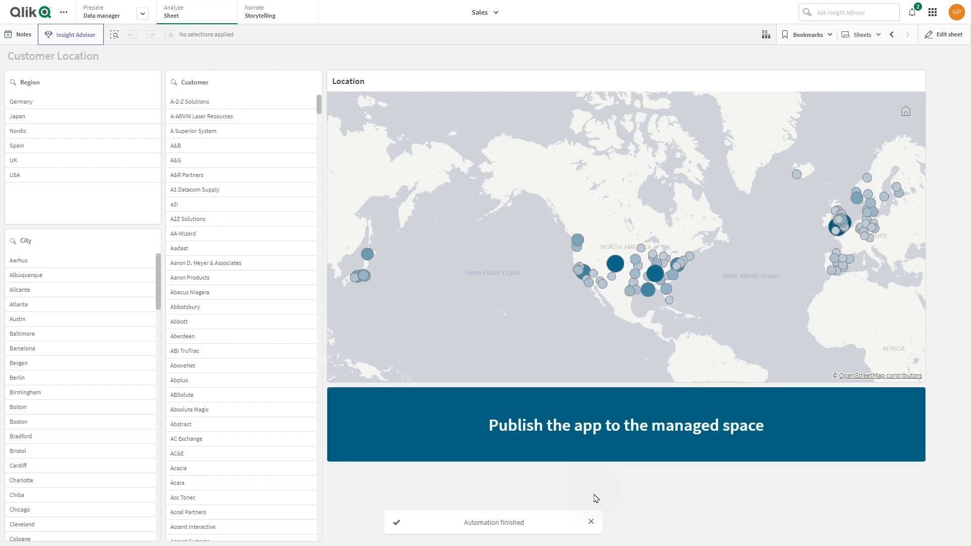
mouse_move(481, 541)
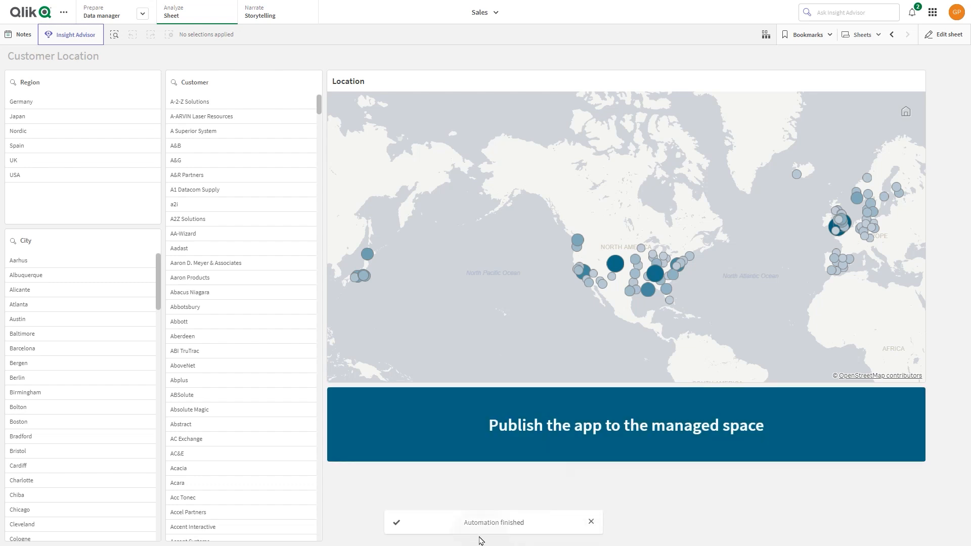
mouse_move(97, 67)
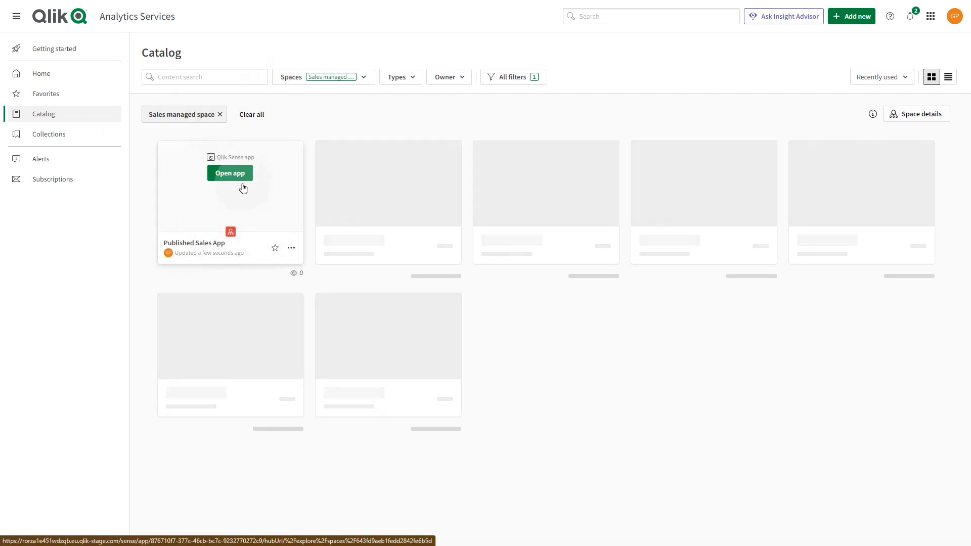
- Open Published Sales App from the Sales managed space catalog
click(230, 173)
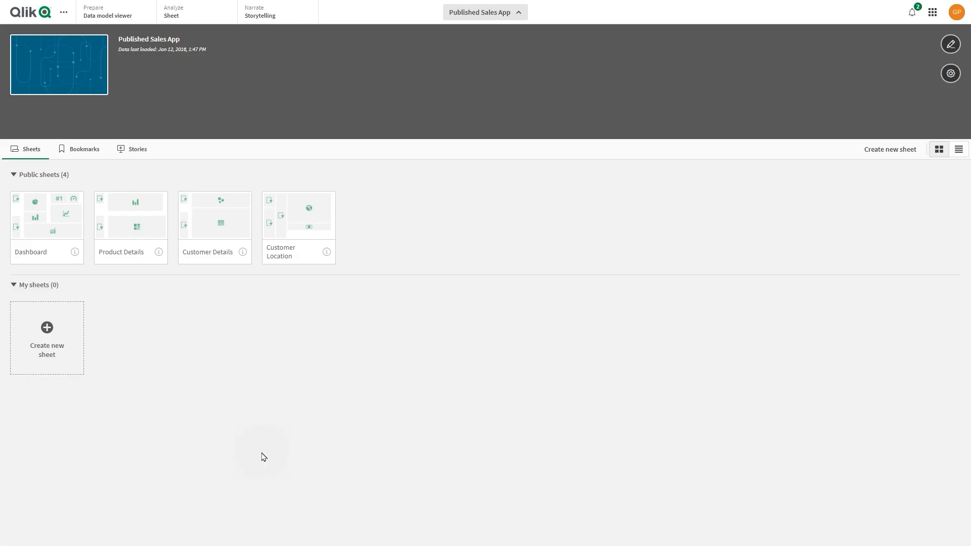
mouse_move(401, 301)
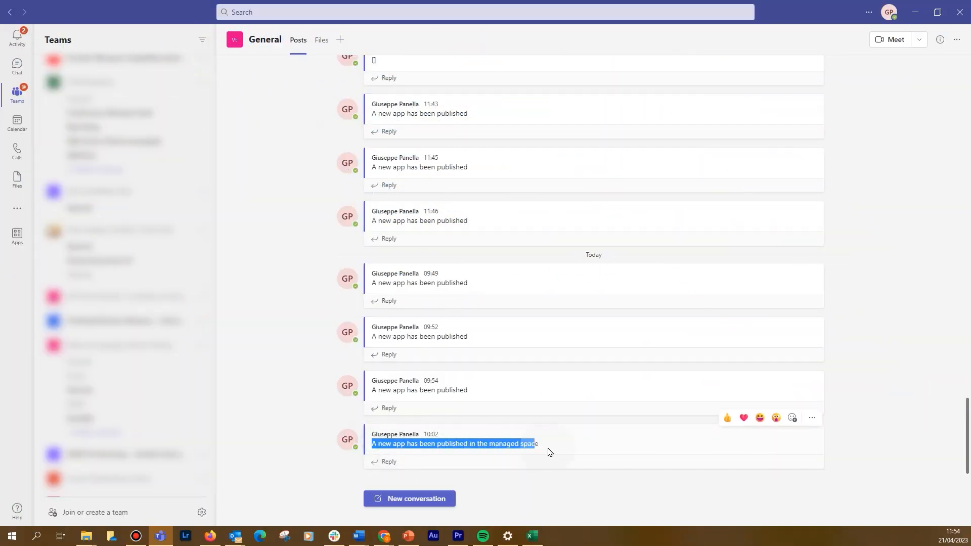
- Scroll General to the 'A new app has been published' post and start a reply
scroll(down, 3)
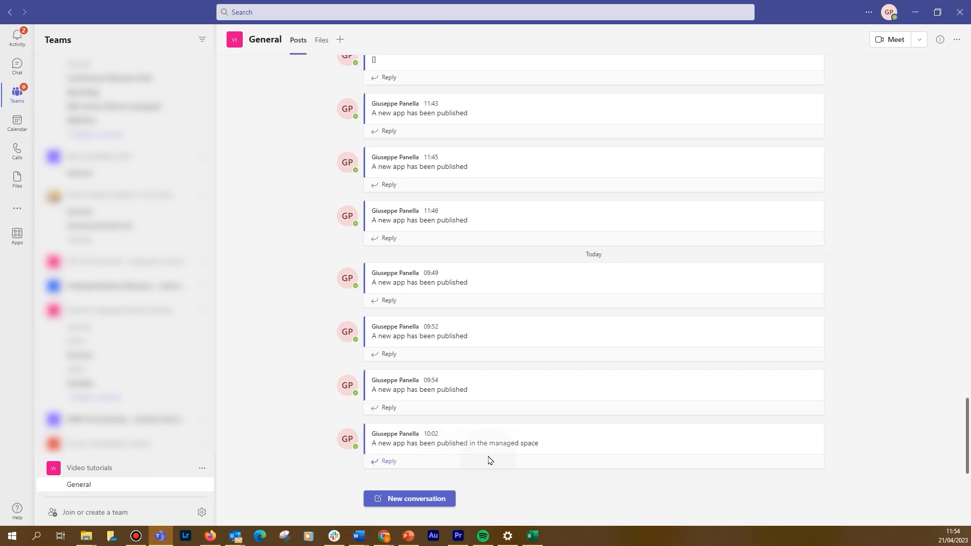
click(389, 461)
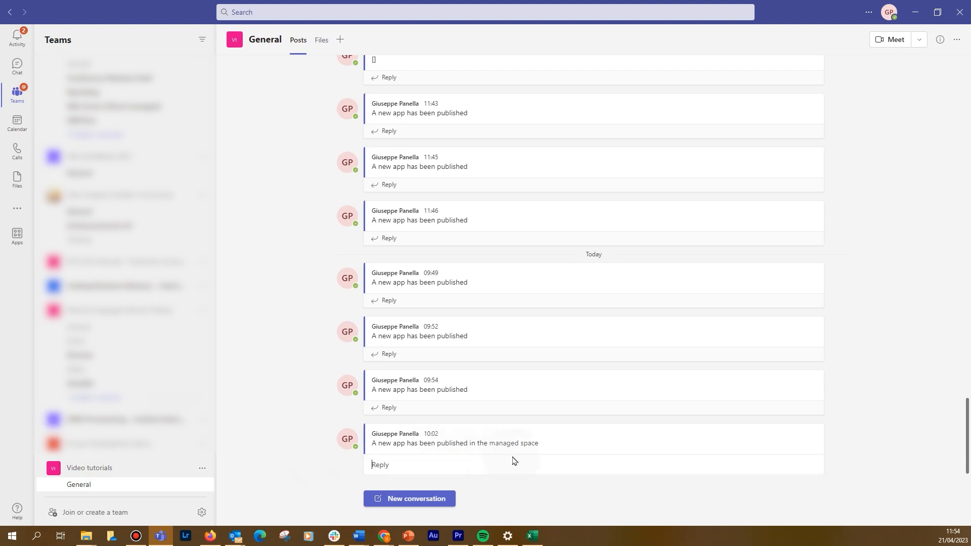